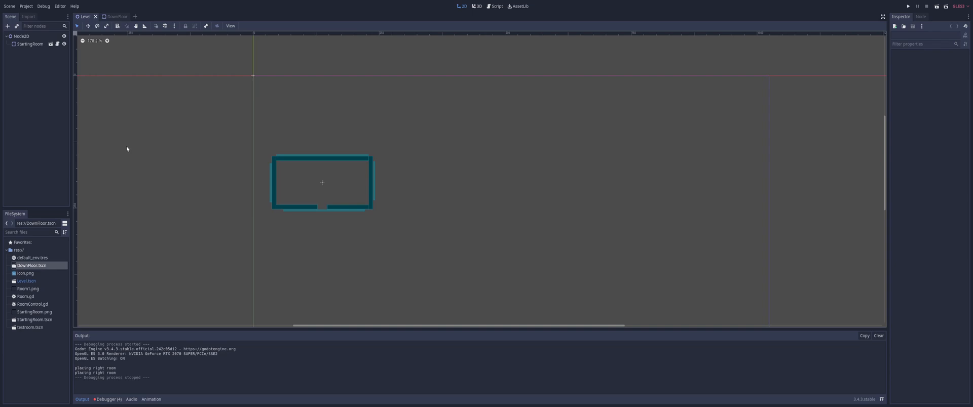
Open the StartingRoom instance in its own editor from the Level scene tree
scroll(up, 3)
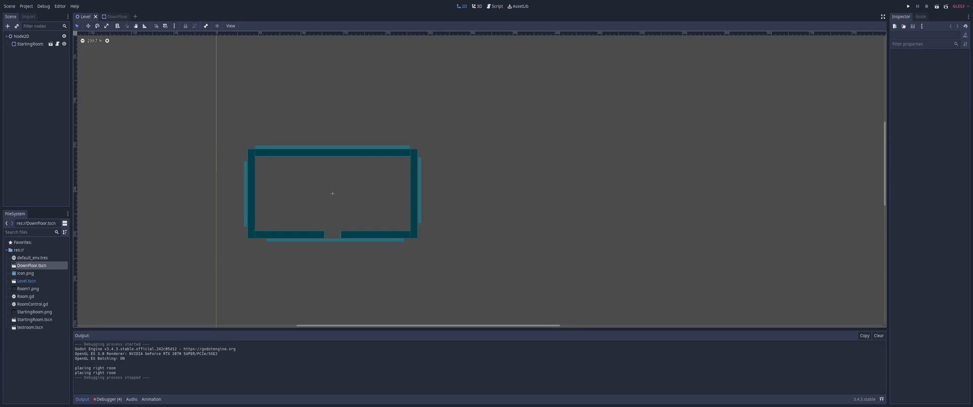
click(29, 44)
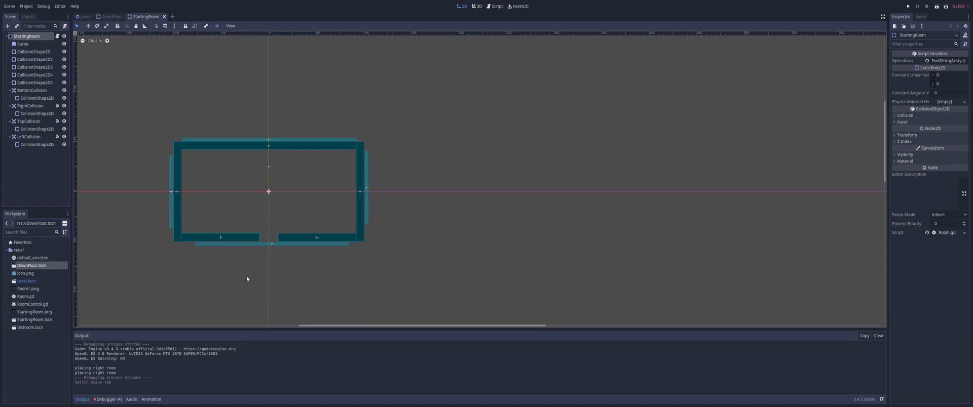
mouse_move(35, 48)
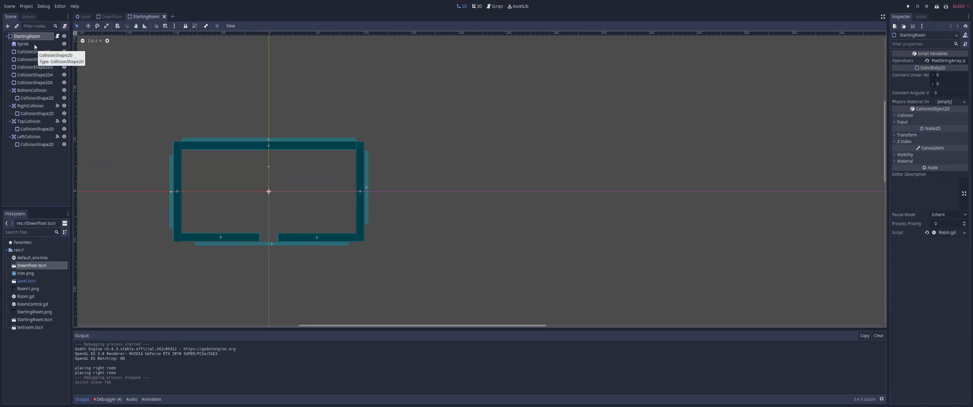
click(24, 44)
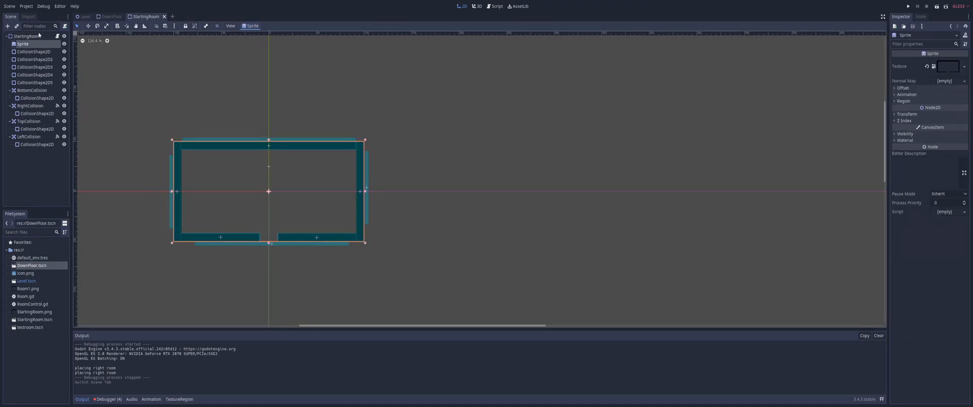
click(26, 35)
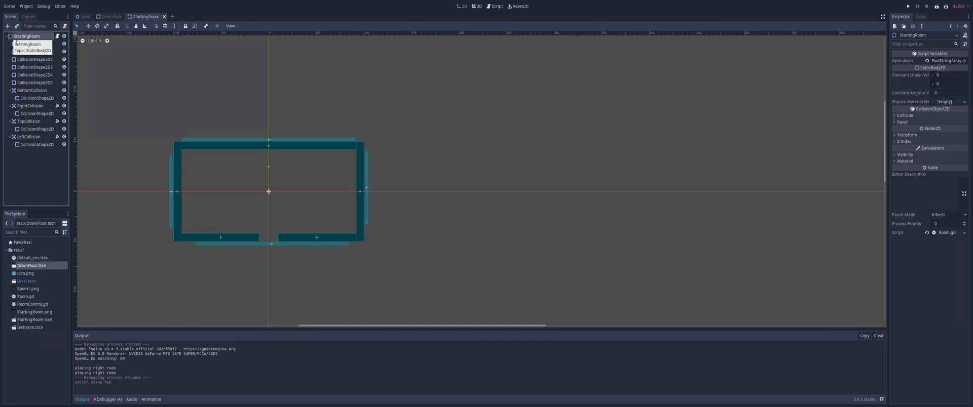
click(21, 44)
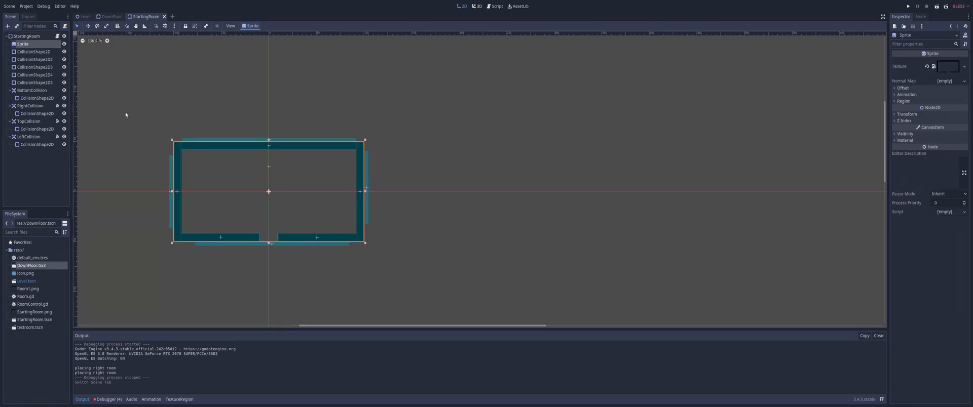
mouse_move(202, 222)
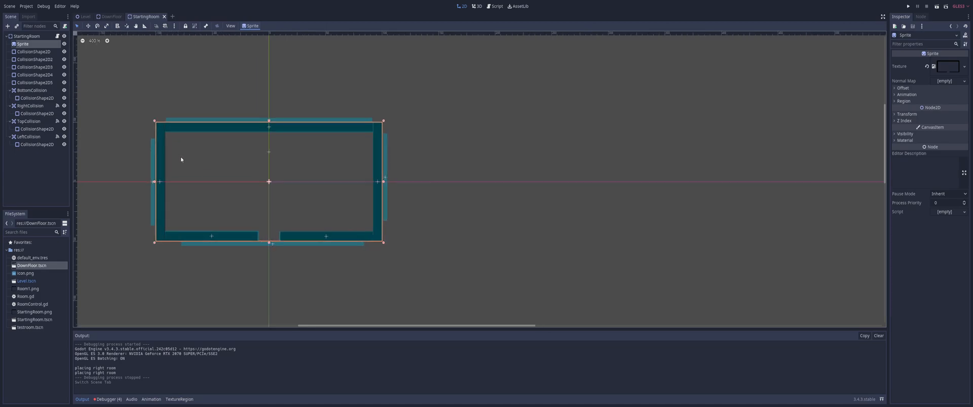
mouse_move(32, 59)
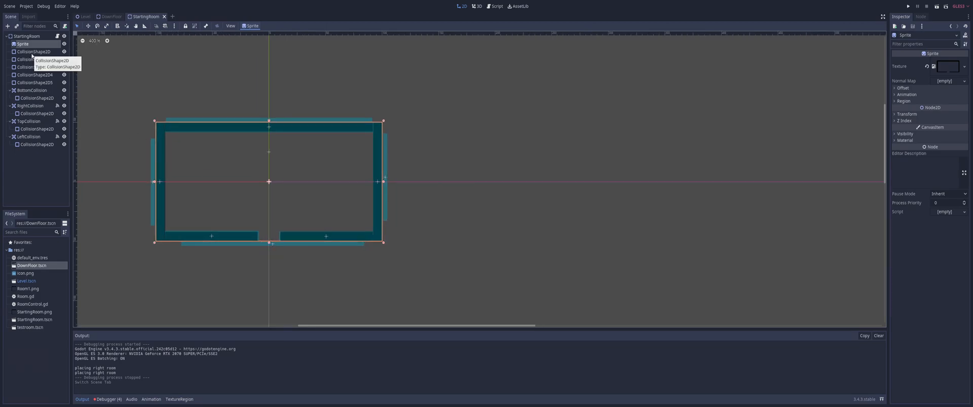
click(38, 52)
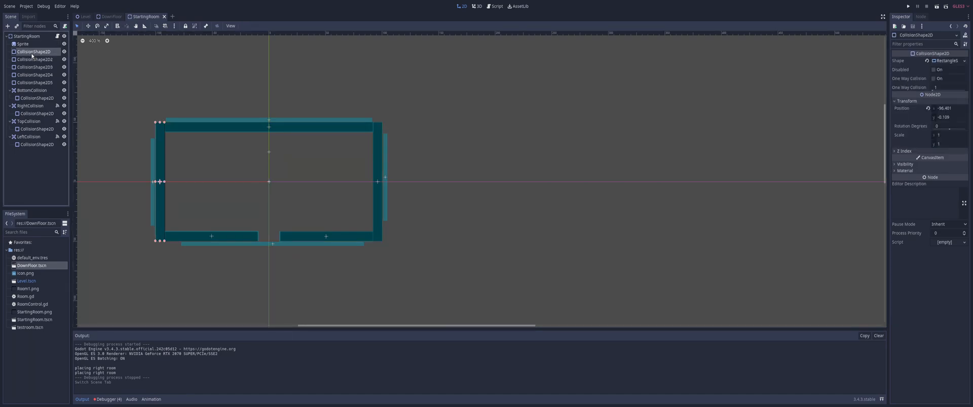
click(35, 59)
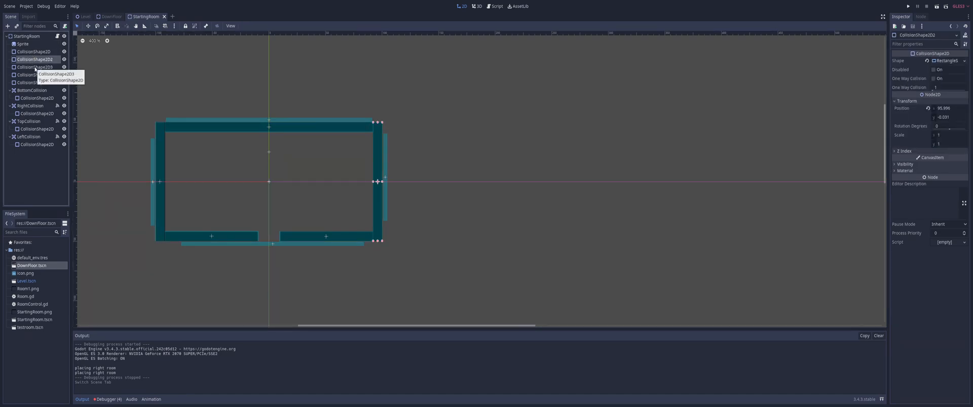
click(35, 74)
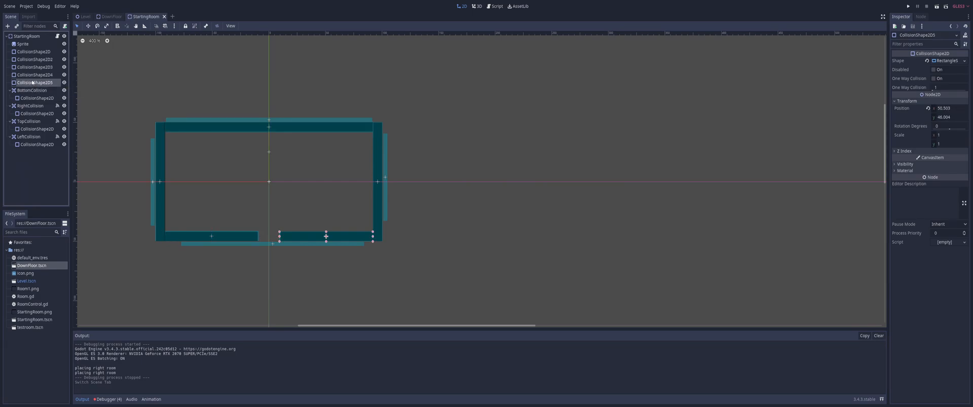
mouse_move(35, 82)
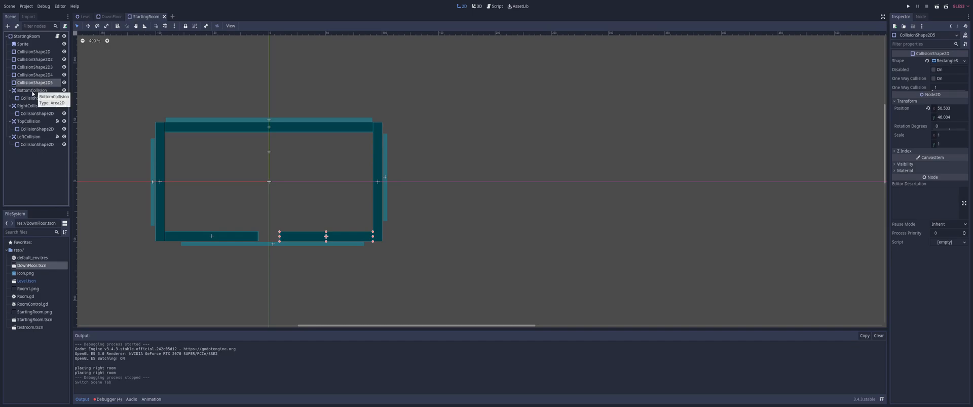
click(31, 90)
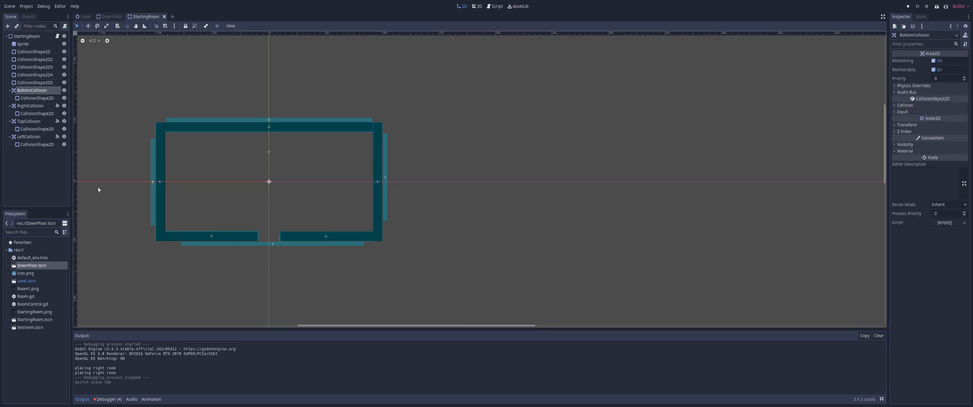
mouse_move(38, 99)
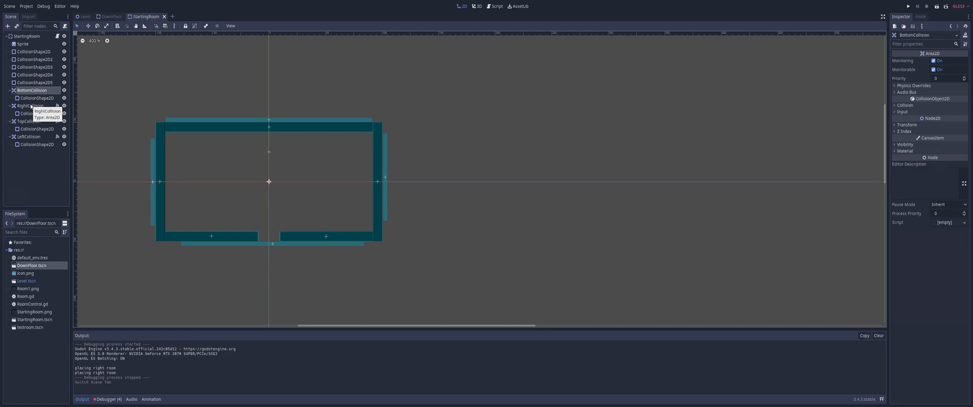
click(29, 105)
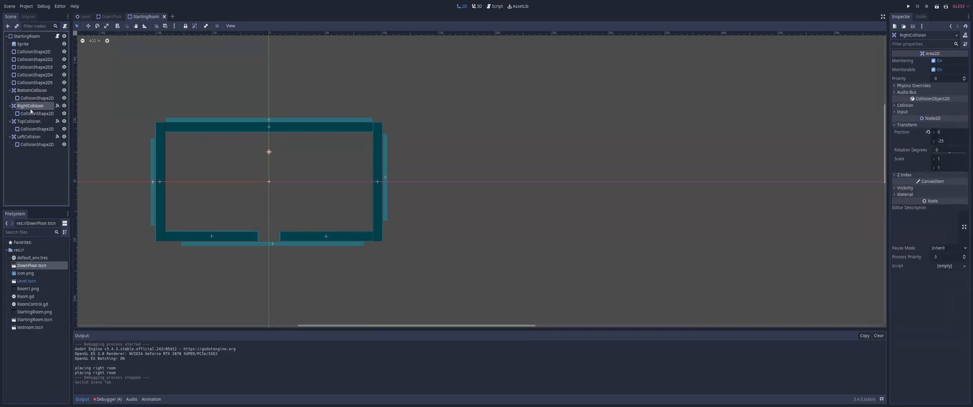
click(28, 120)
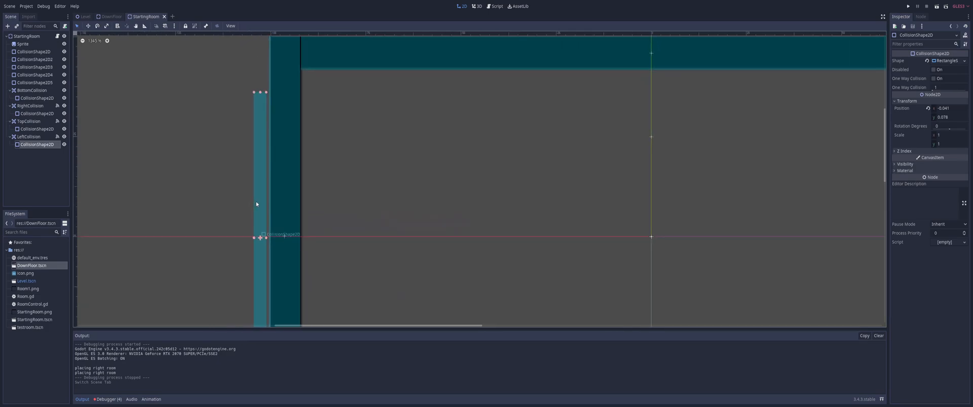
scroll(down, 3)
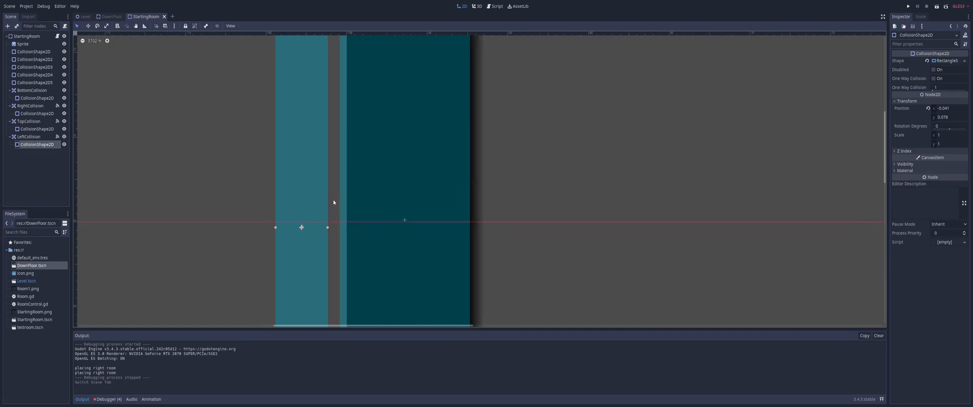
scroll(down, 3)
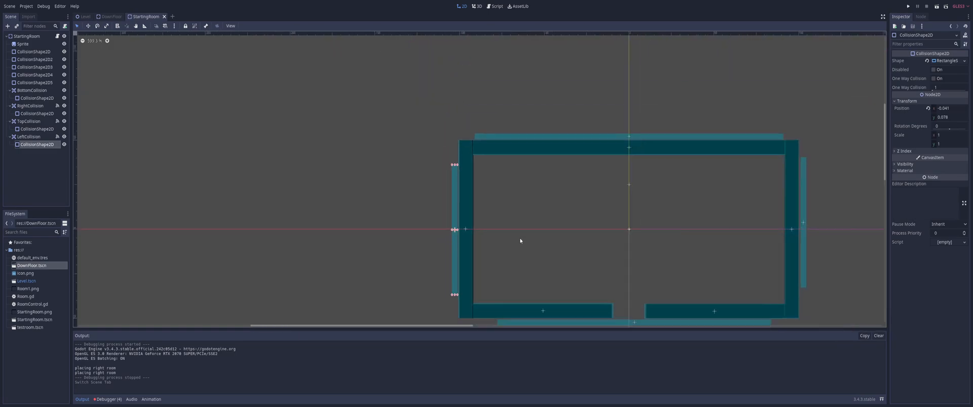
scroll(down, 3)
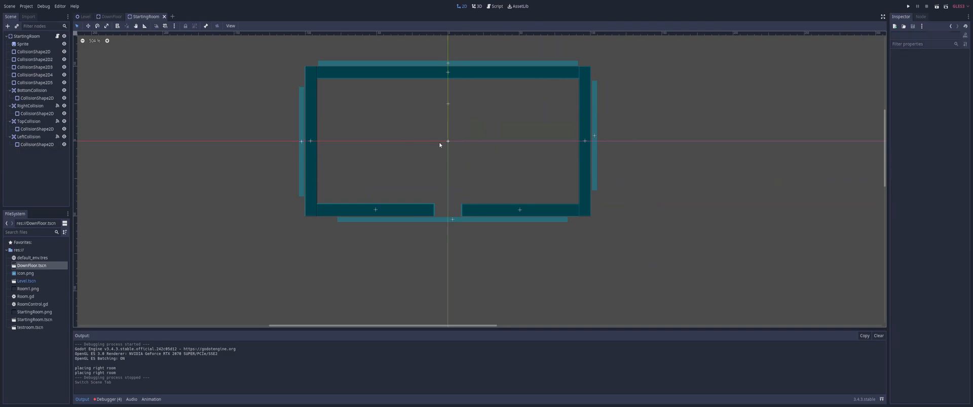
mouse_move(445, 211)
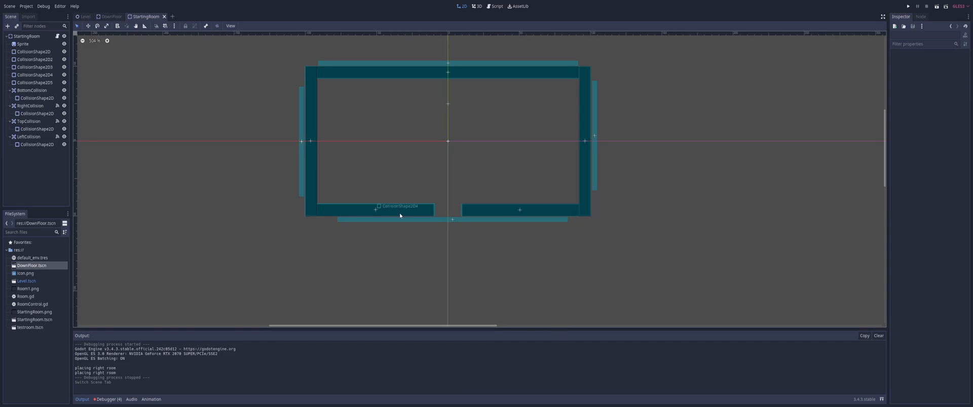
mouse_move(444, 202)
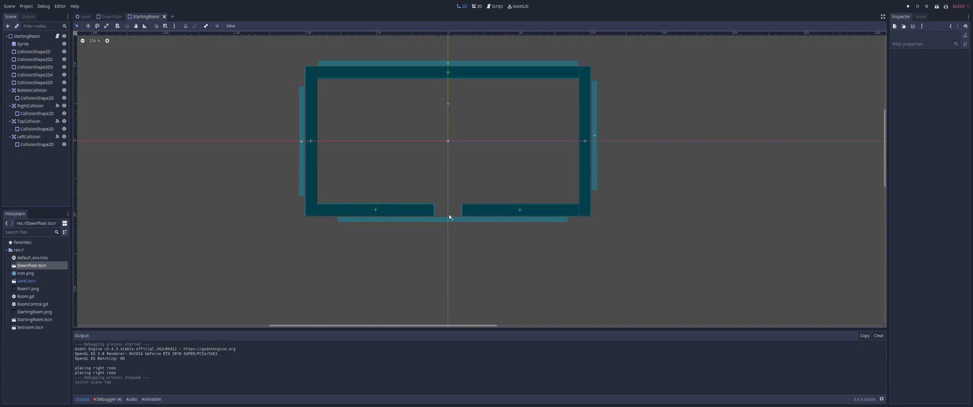
mouse_move(484, 216)
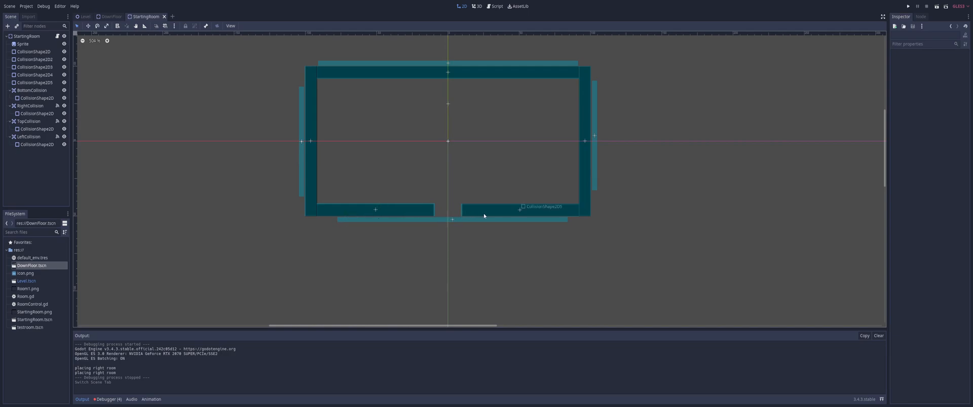
scroll(down, 3)
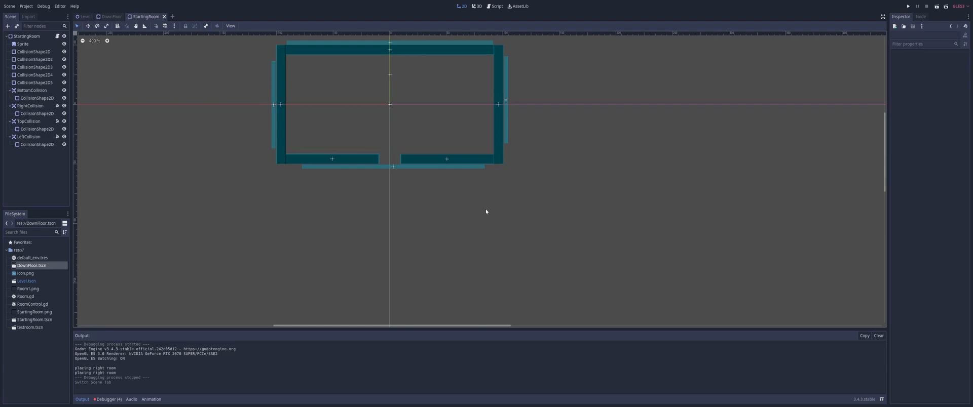
scroll(down, 3)
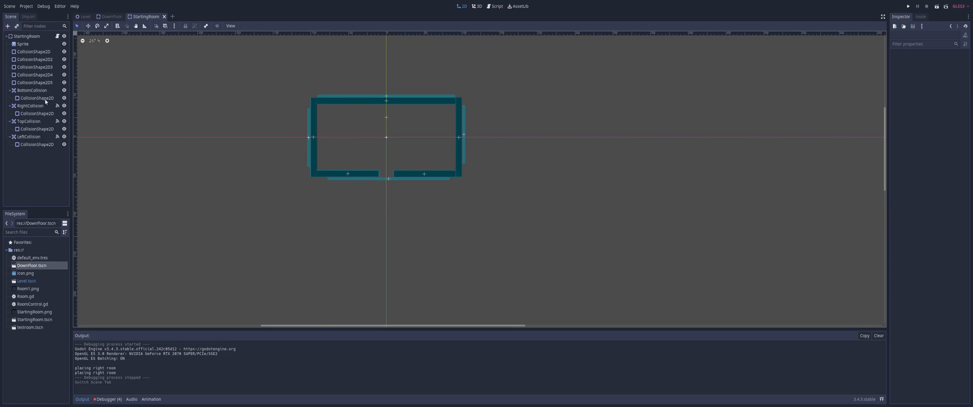
Review RightCollision's body_entered signal connection in the Node dock, then its properties
click(29, 106)
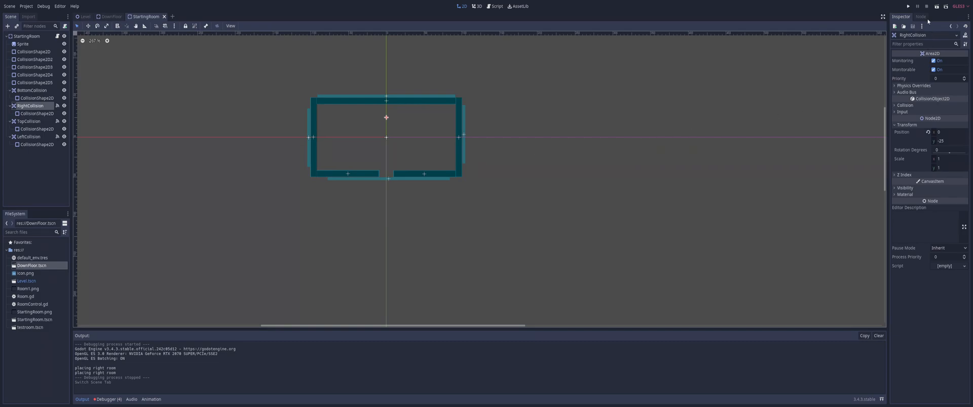
click(921, 17)
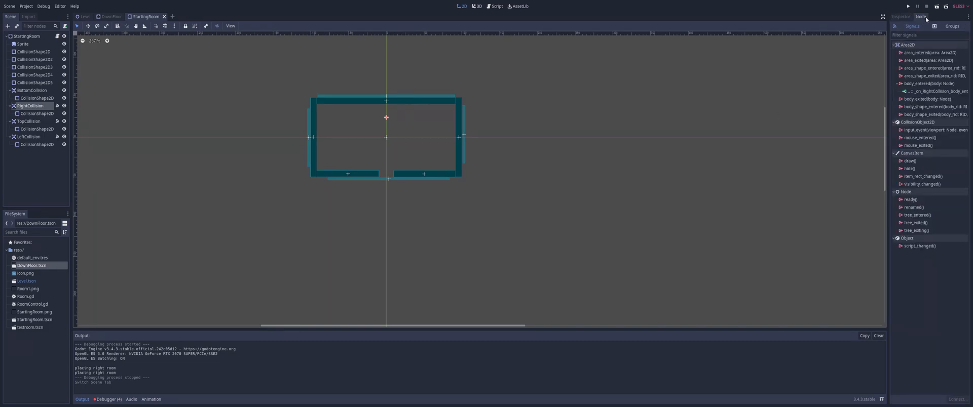
click(900, 17)
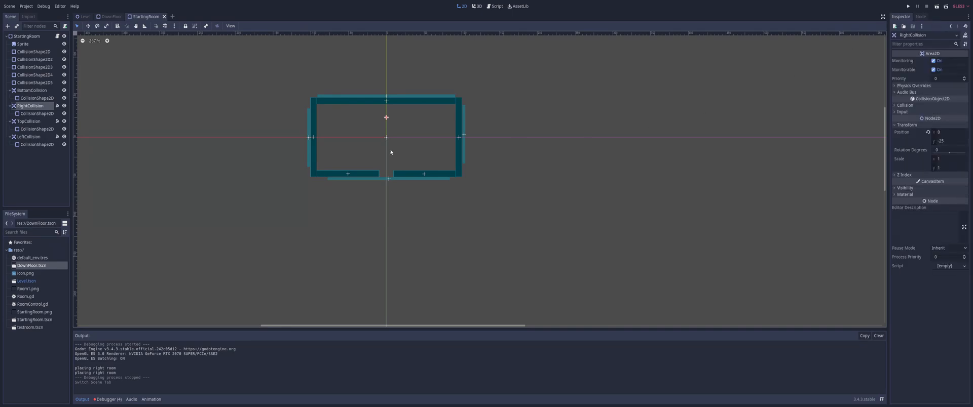
Glance over the Room.gd door-opening logic and return to the 2D room view
click(495, 7)
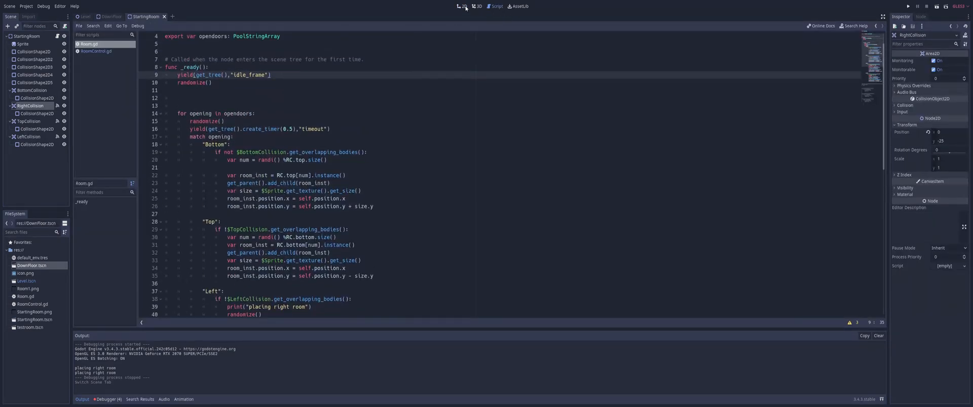
scroll(down, 3)
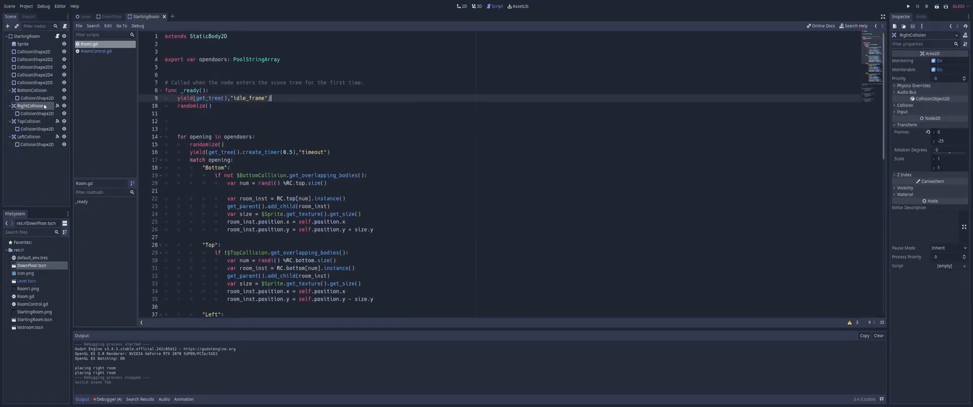
click(36, 113)
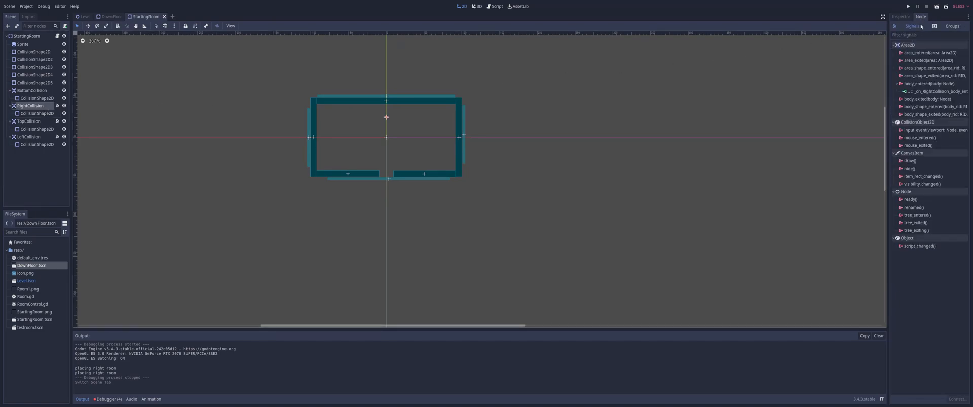
Disconnect all body_entered signal handlers from the RightCollision area and confirm
right_click(930, 91)
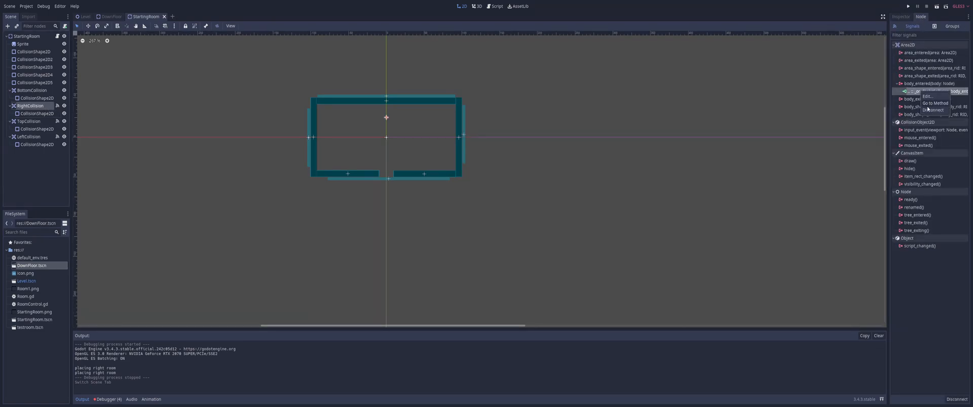
click(933, 111)
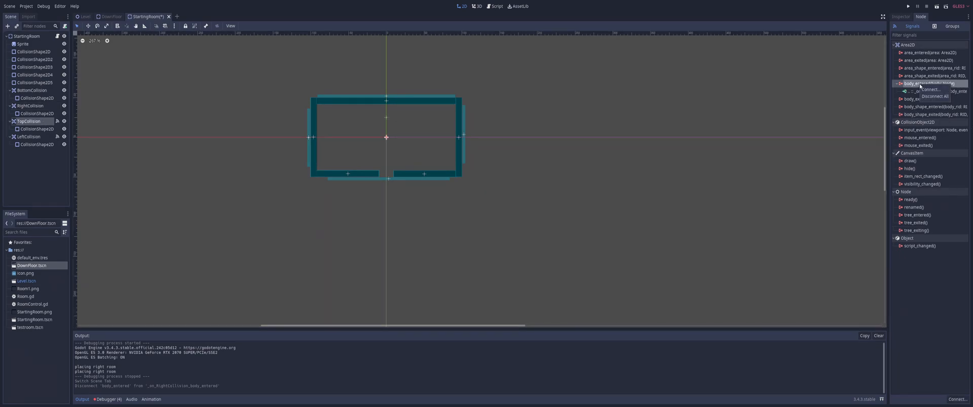
click(933, 97)
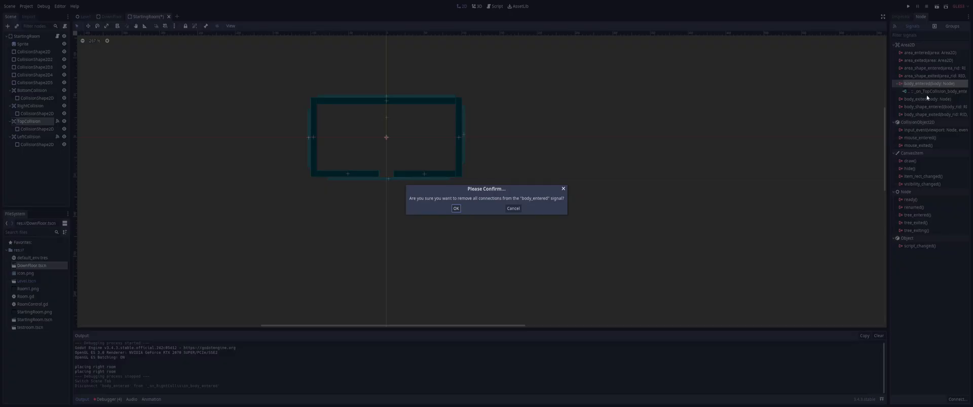
click(456, 209)
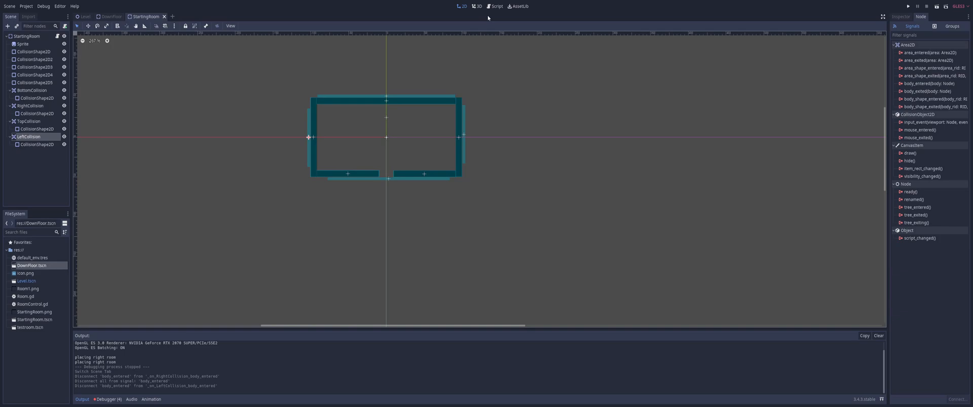
mouse_move(113, 70)
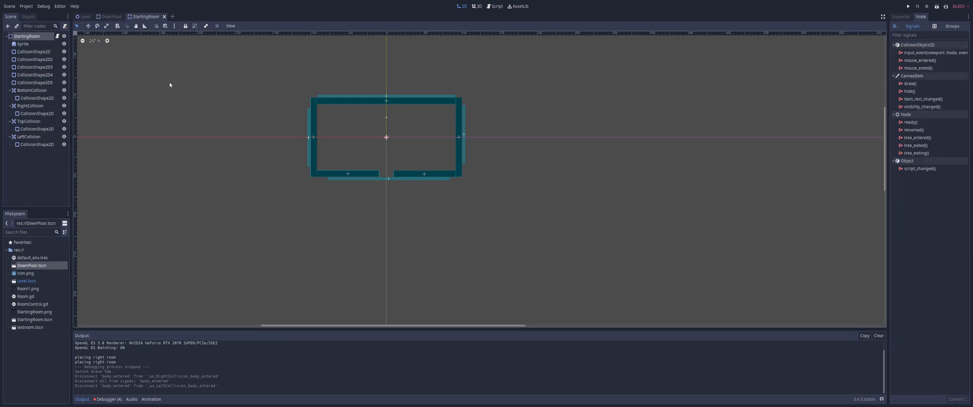
mouse_move(176, 89)
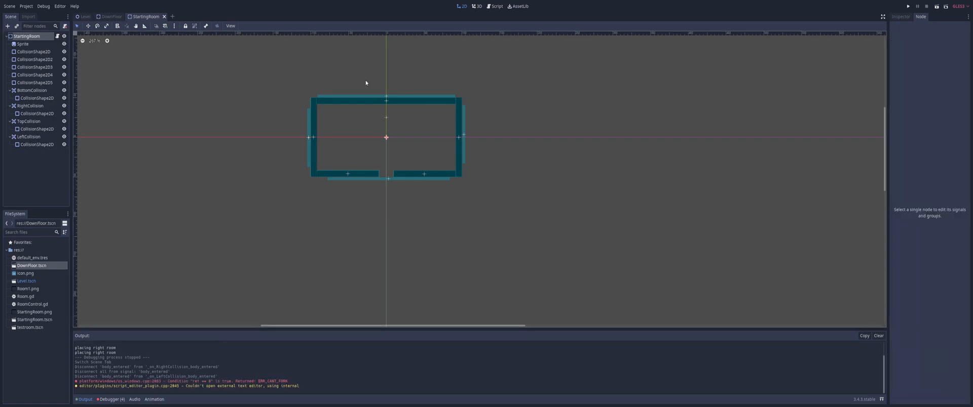
Show StartingRoom's exported opendoors array expanded in the Inspector
click(496, 6)
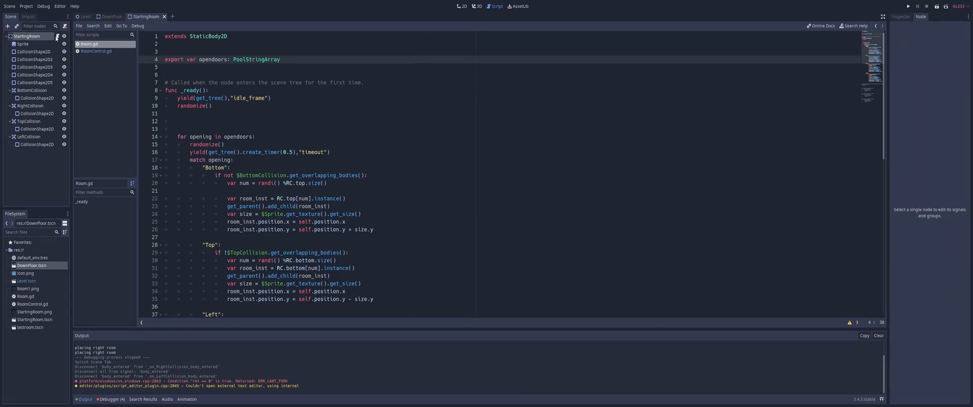
click(462, 6)
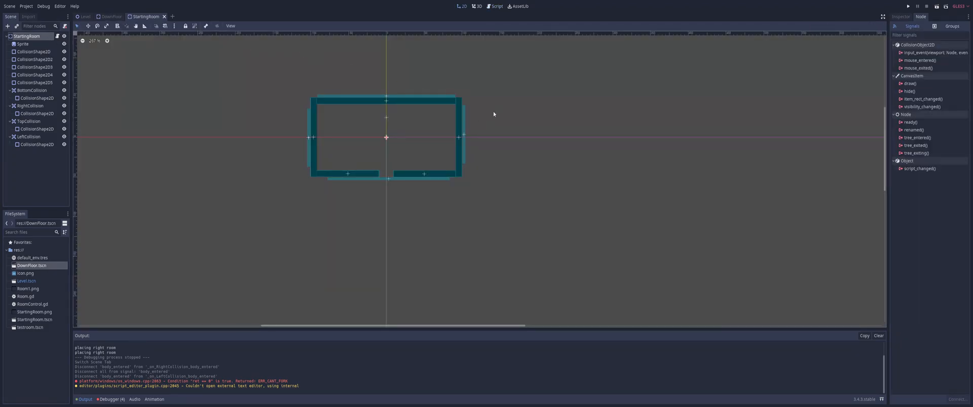
click(900, 16)
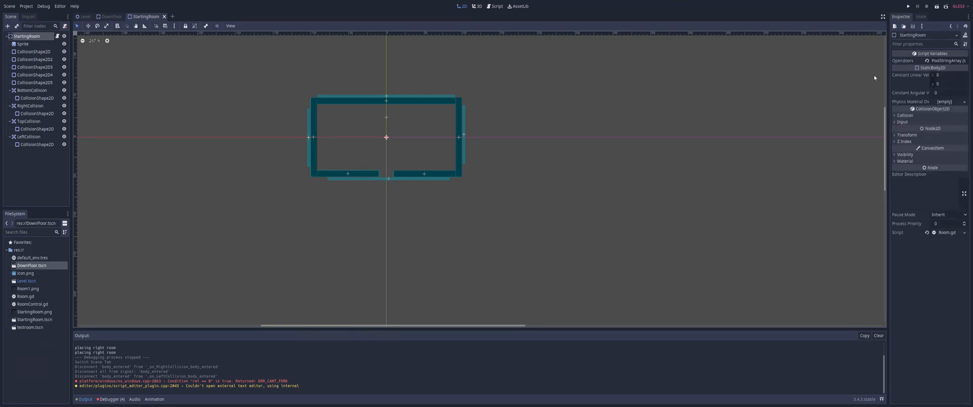
click(946, 61)
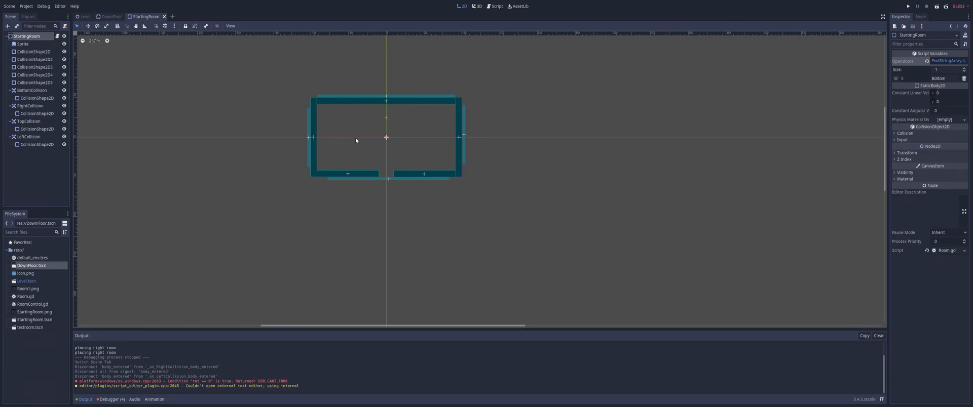
mouse_move(961, 70)
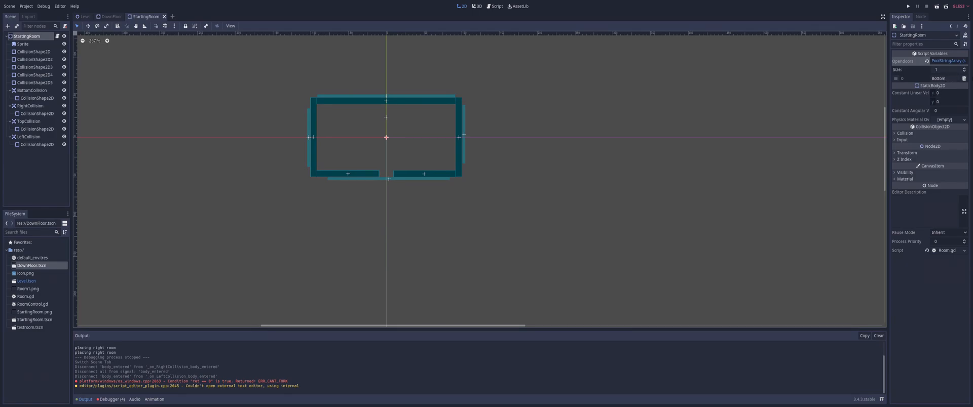
Resize opendoors to a single Bottom entry and return to Room.gd
click(965, 69)
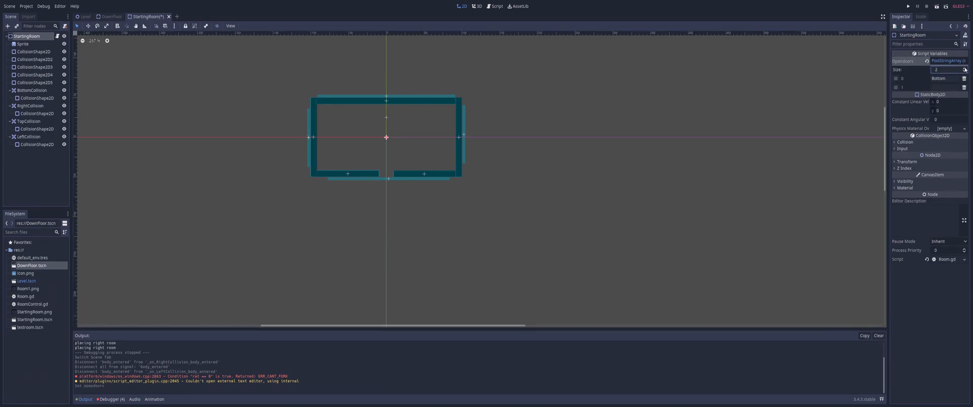
click(964, 70)
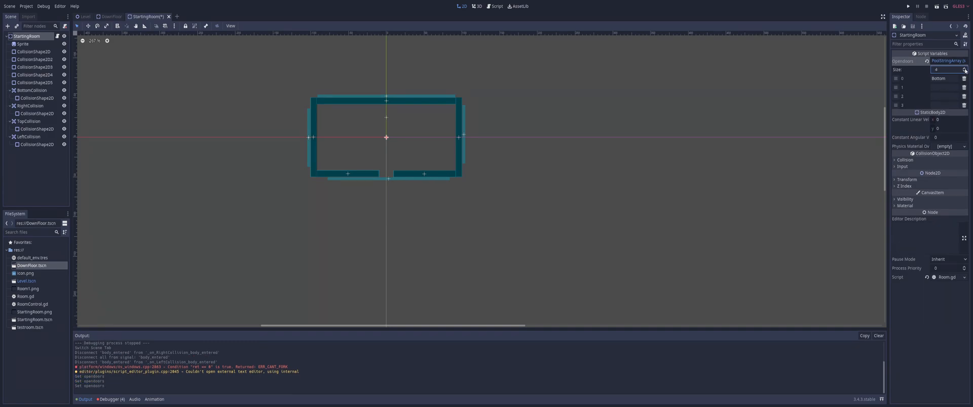
click(964, 68)
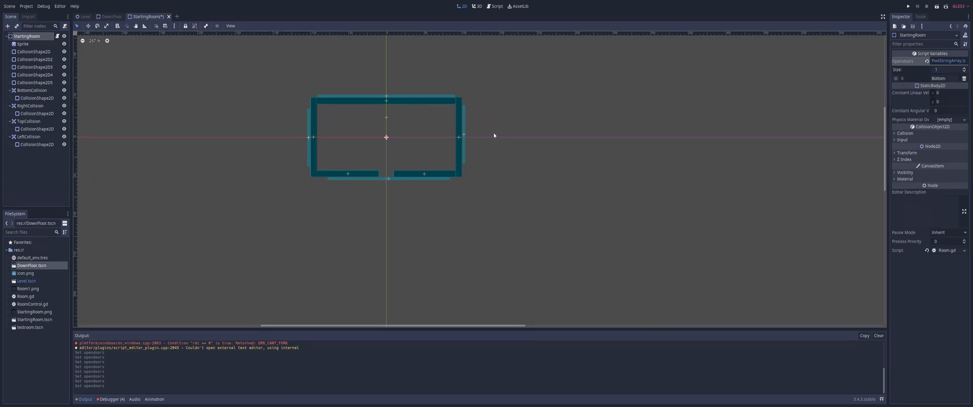
mouse_move(464, 7)
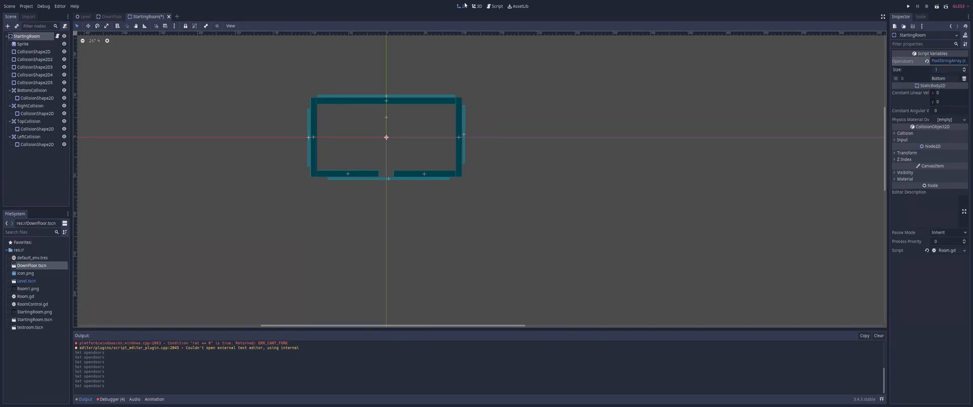
click(496, 6)
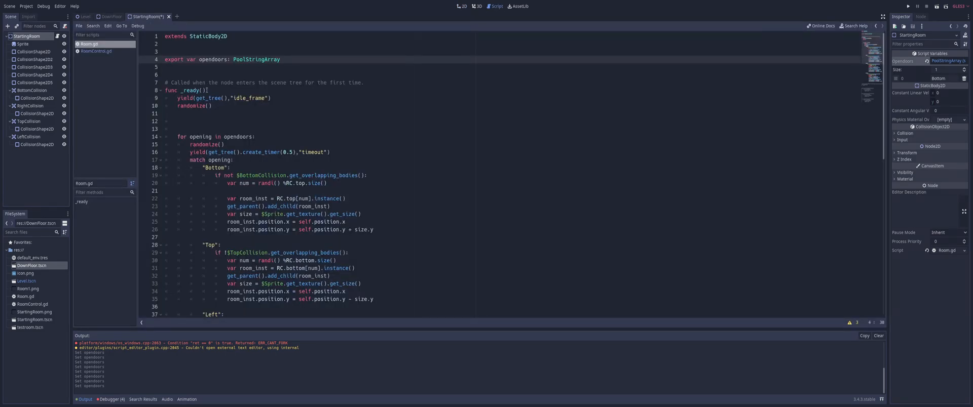
Move randomize() into the for-opening loop and add a 0.5-second yield timer wait
click(272, 98)
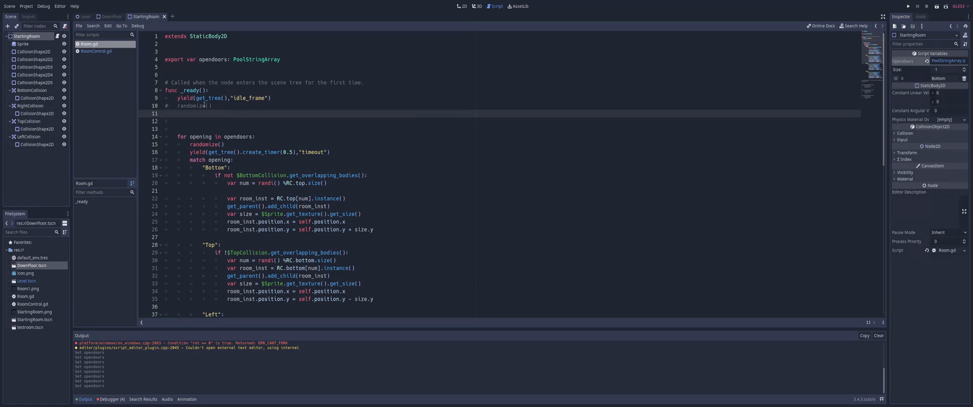
triple_click(223, 98)
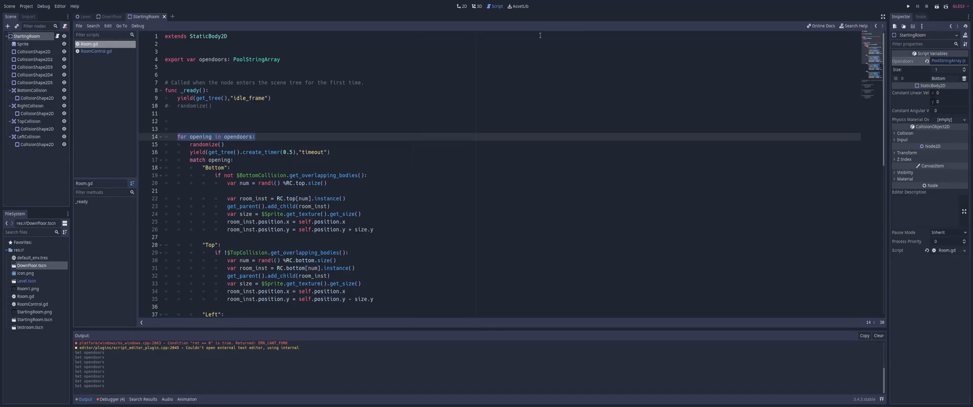
click(462, 6)
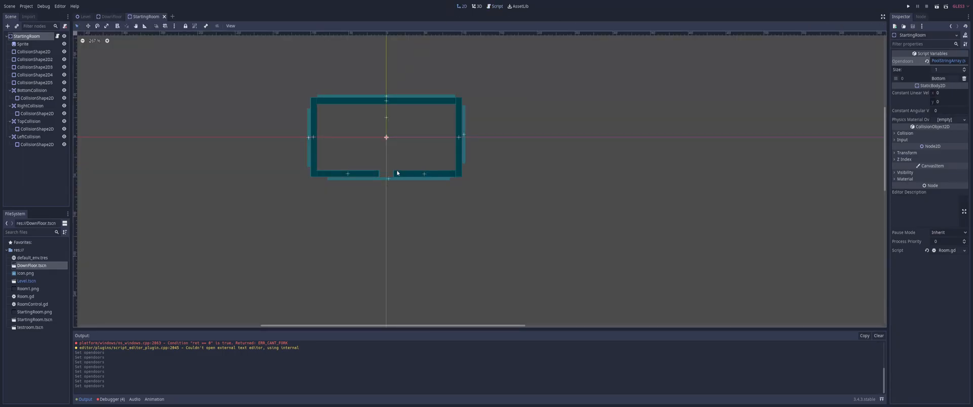
mouse_move(396, 174)
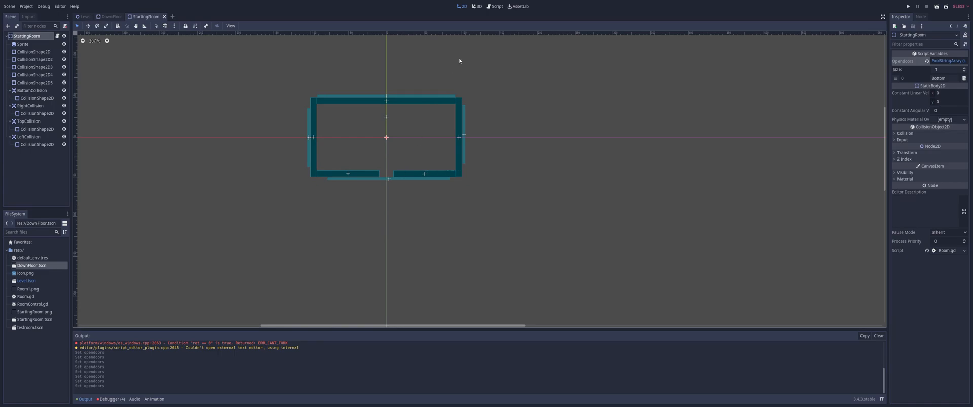
click(496, 6)
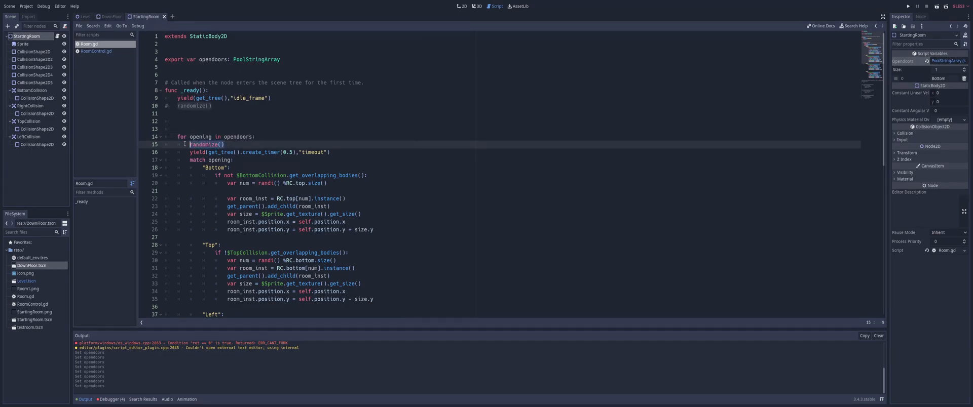
click(313, 153)
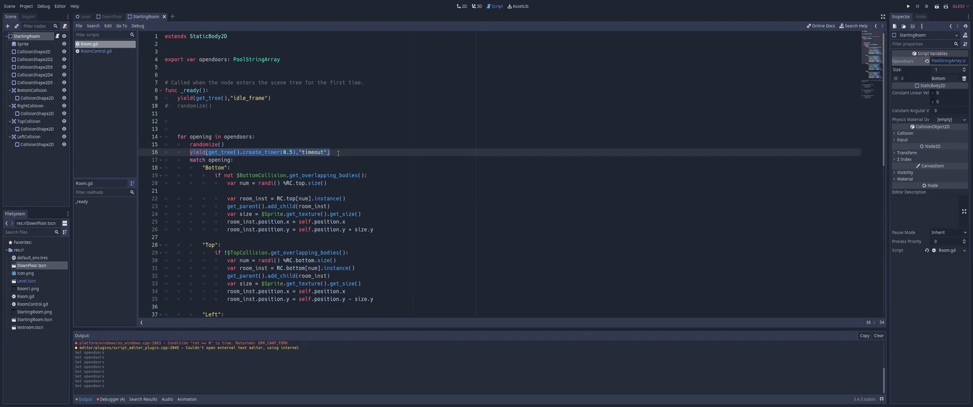
Shorten the create_timer delay to 0.1 seconds and run the project to test it
click(292, 153)
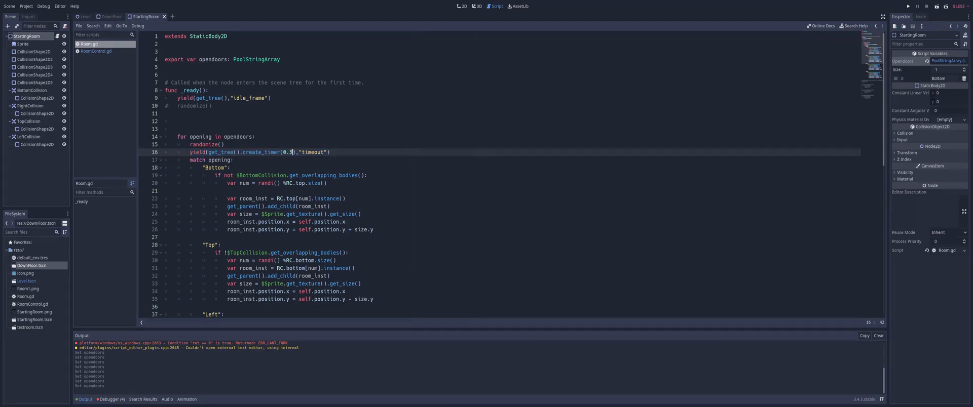
text(0.1)
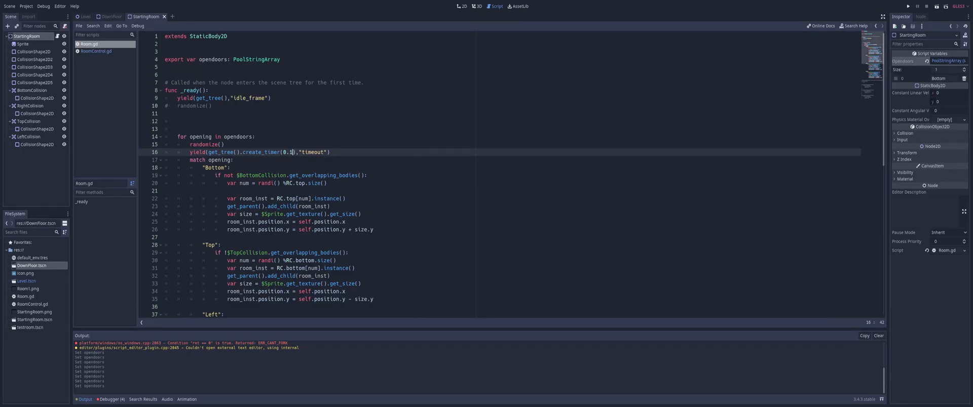
click(907, 6)
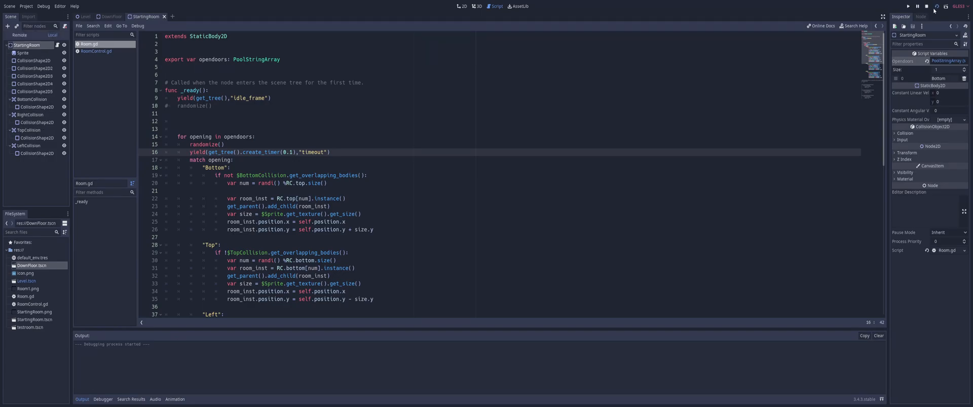
click(935, 6)
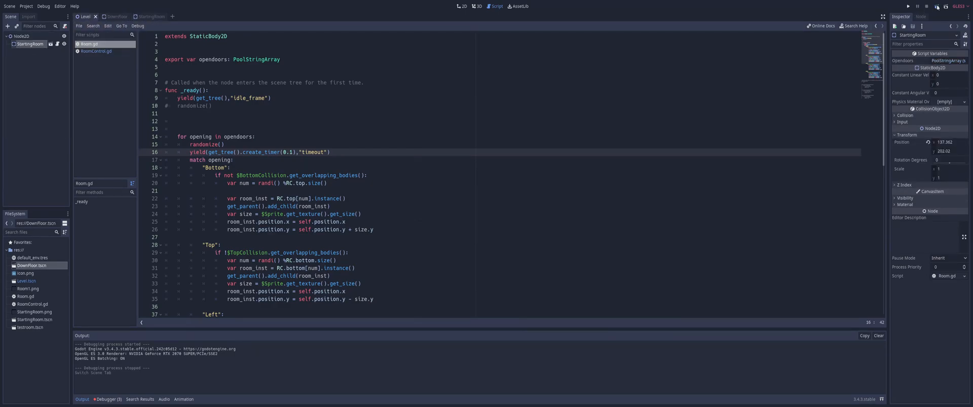
Run and stop the Level scene twice to watch the random room chains generate
click(935, 6)
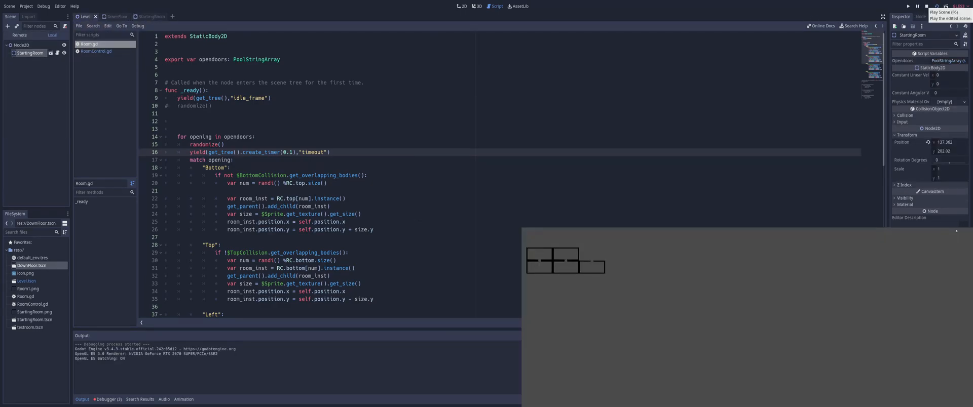
click(936, 6)
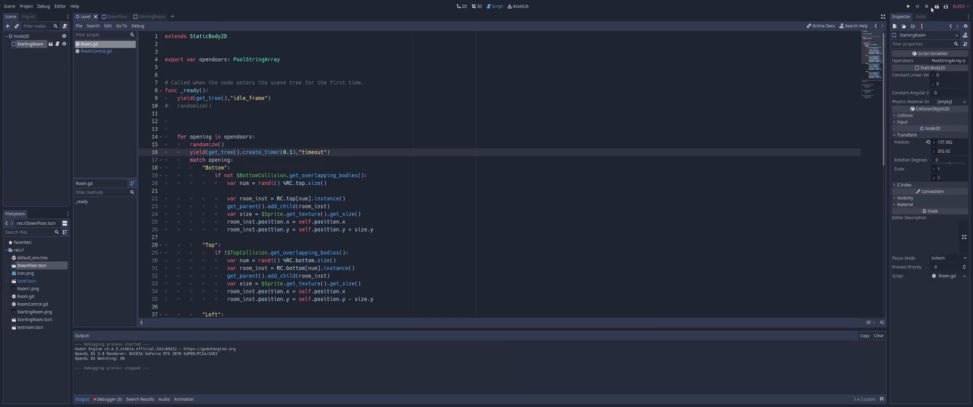
click(935, 6)
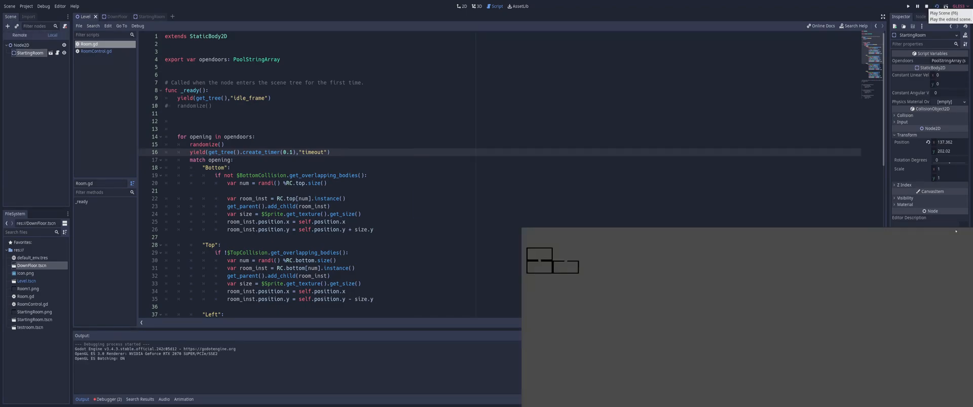
click(936, 6)
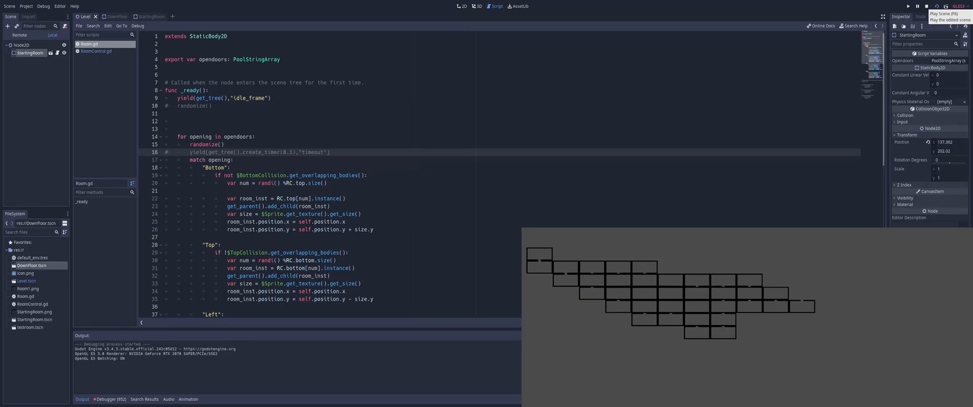
mouse_move(839, 304)
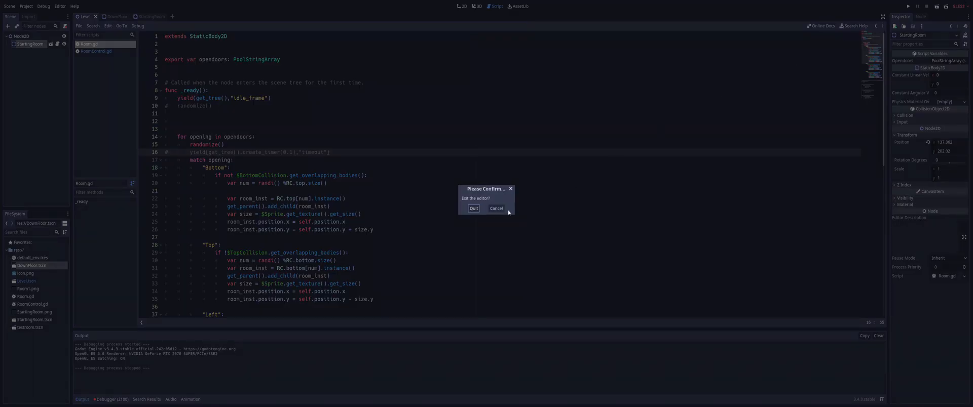
Cancel the exit-editor prompt and run Level again with the yield timer commented out
click(495, 209)
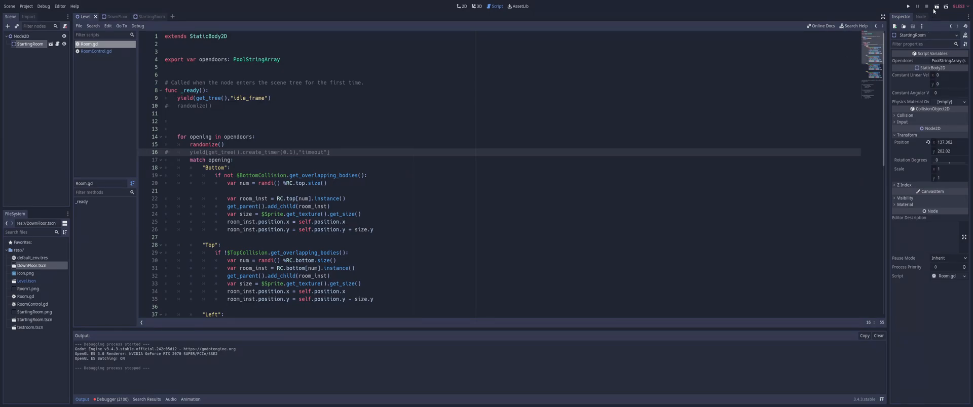
click(905, 6)
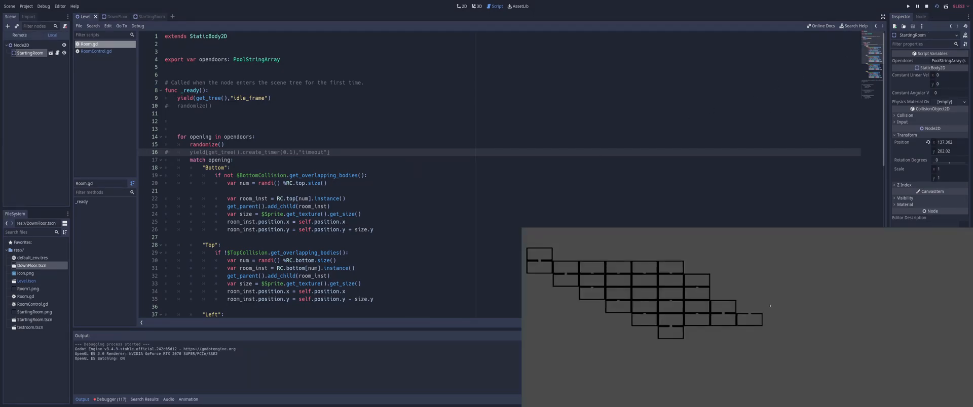
mouse_move(686, 335)
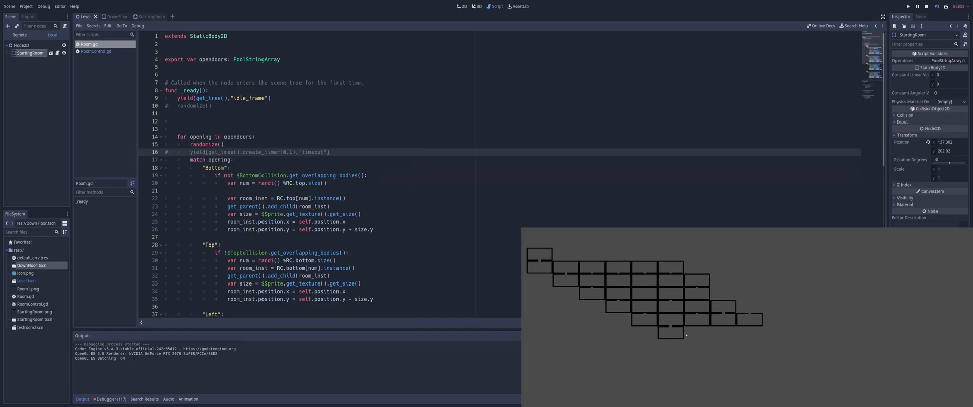
mouse_move(693, 336)
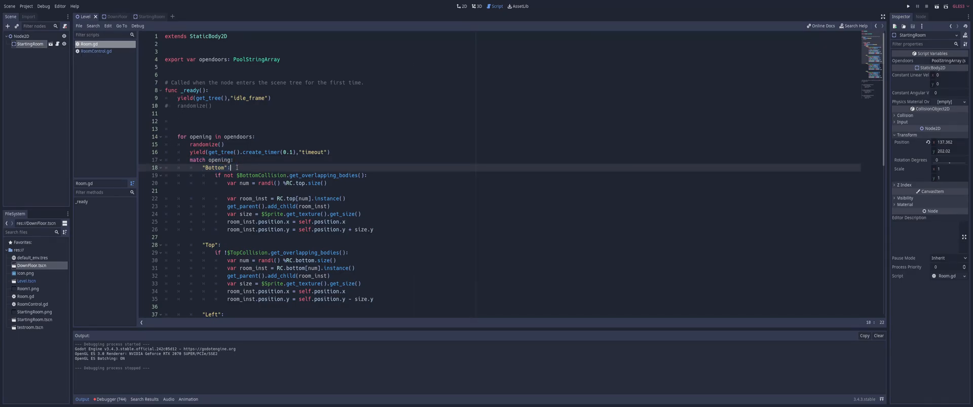
Return to the StartingRoom layout and select BottomCollision's CollisionShape2D
scroll(down, 3)
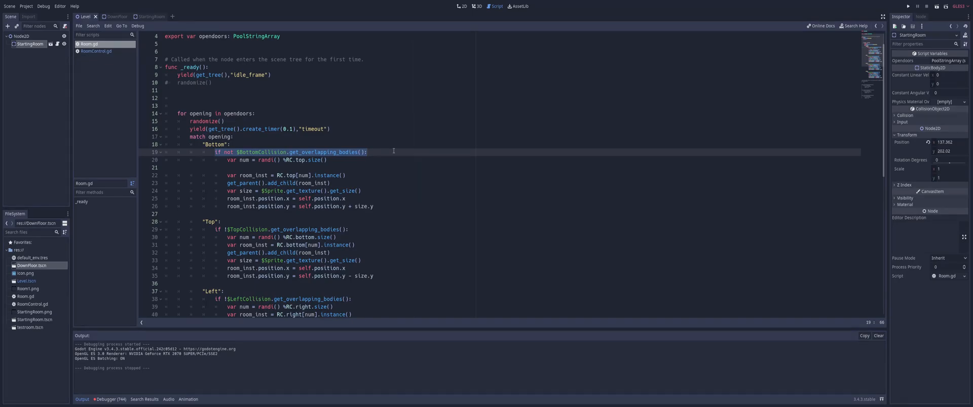
mouse_move(464, 9)
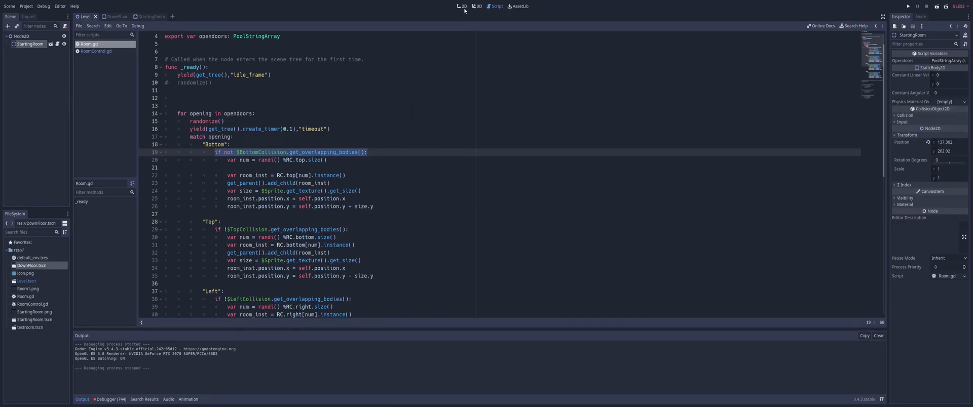
click(462, 6)
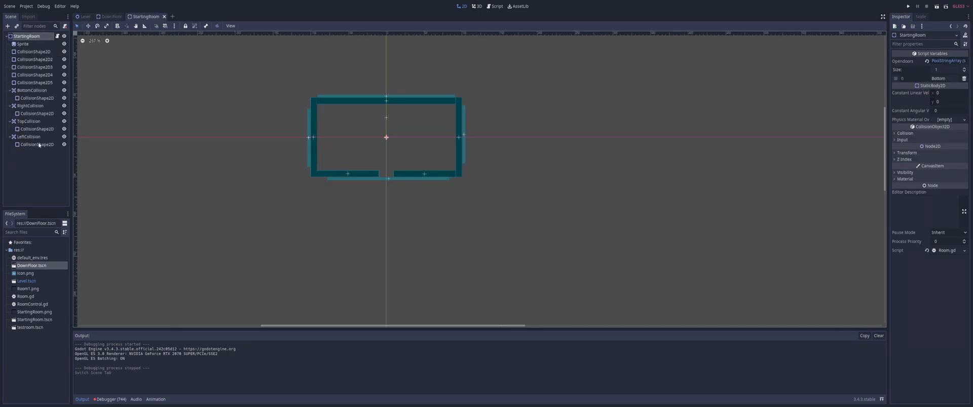
click(36, 99)
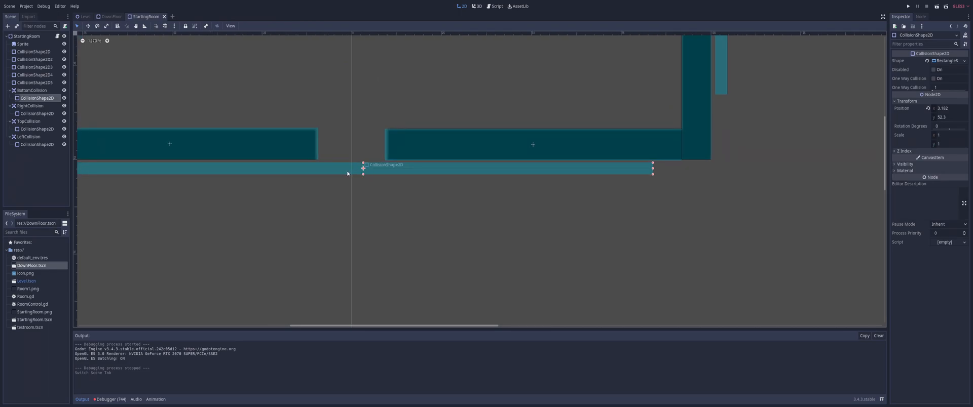
scroll(down, 3)
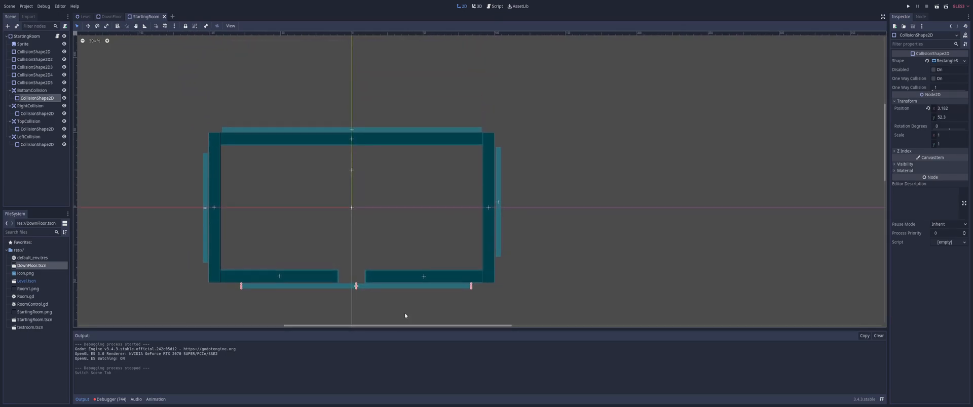
scroll(down, 3)
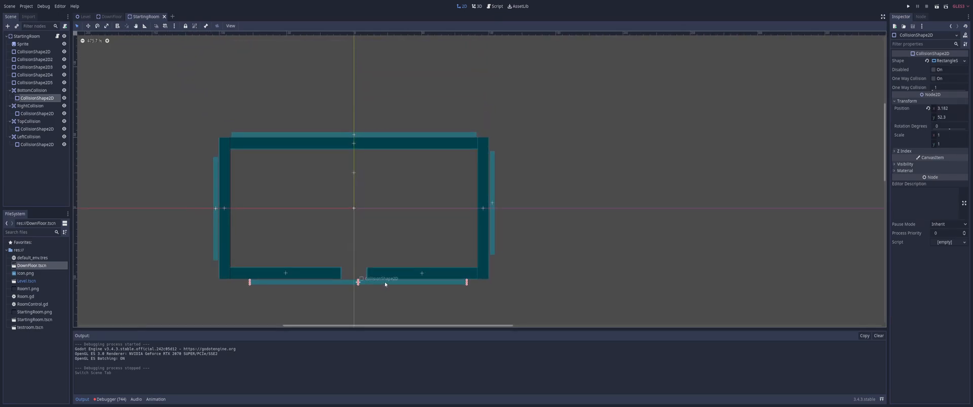
Drag the bottom collision shape to the room's top edge, then put it back below the bottom gap
drag(357, 282, 358, 140)
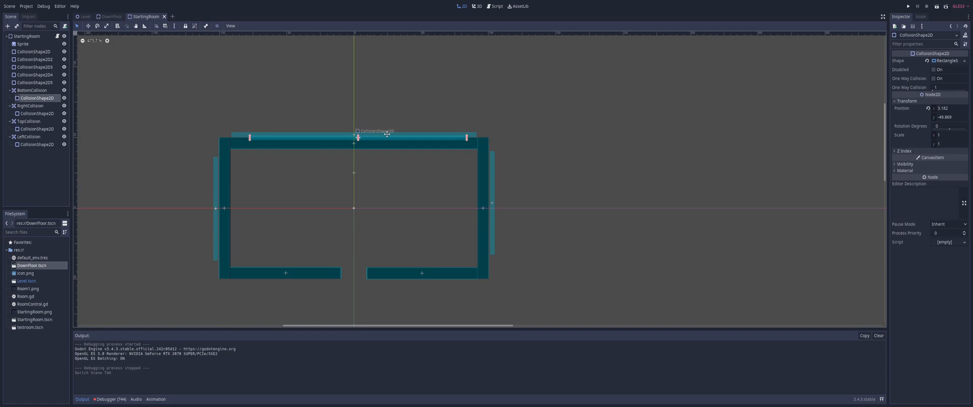
drag(386, 137, 386, 128)
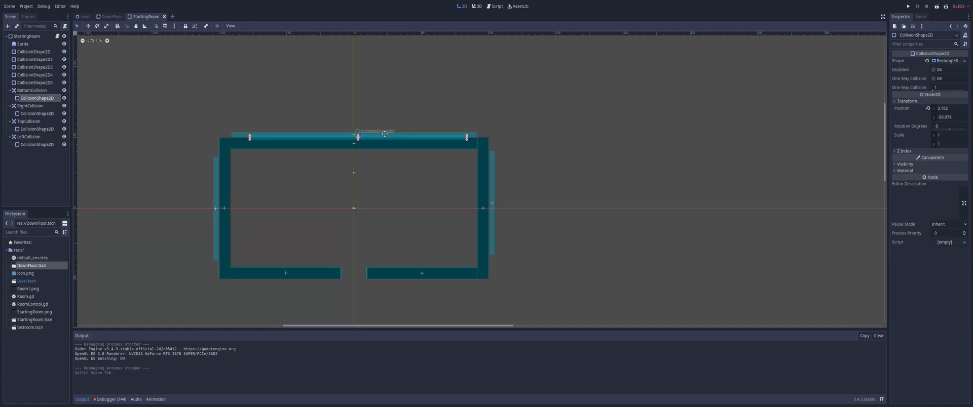
drag(357, 135, 357, 282)
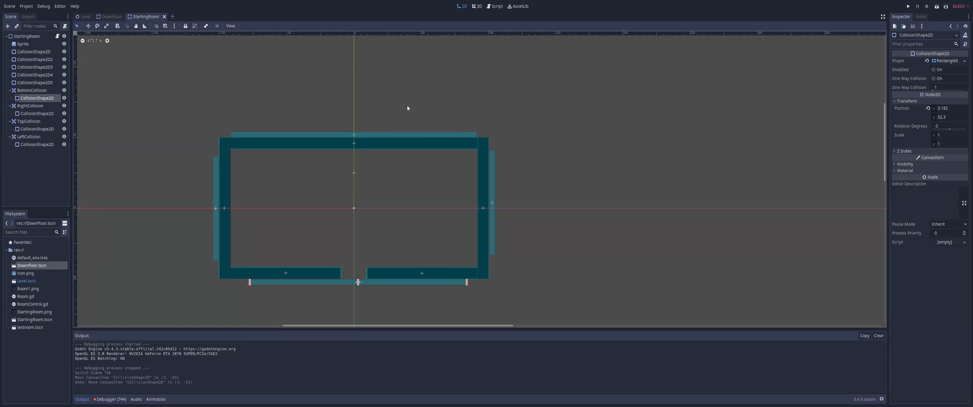
click(495, 6)
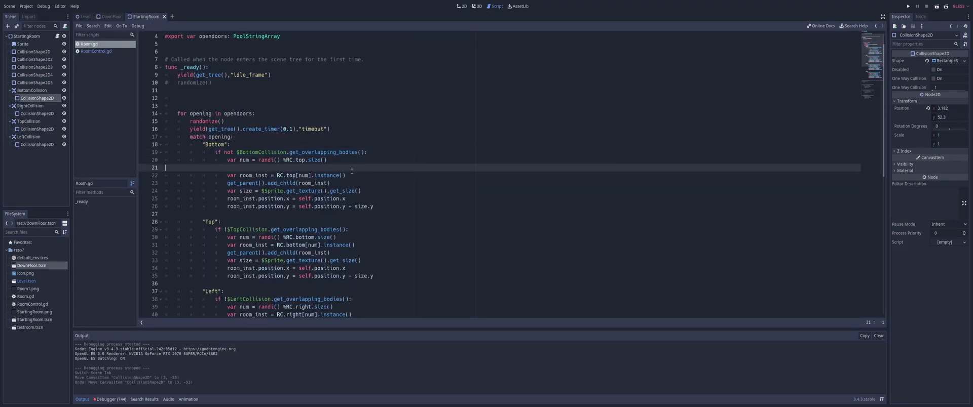
Open RoomControl.gd to review its top, bottom, left and right preloaded room lists
click(327, 160)
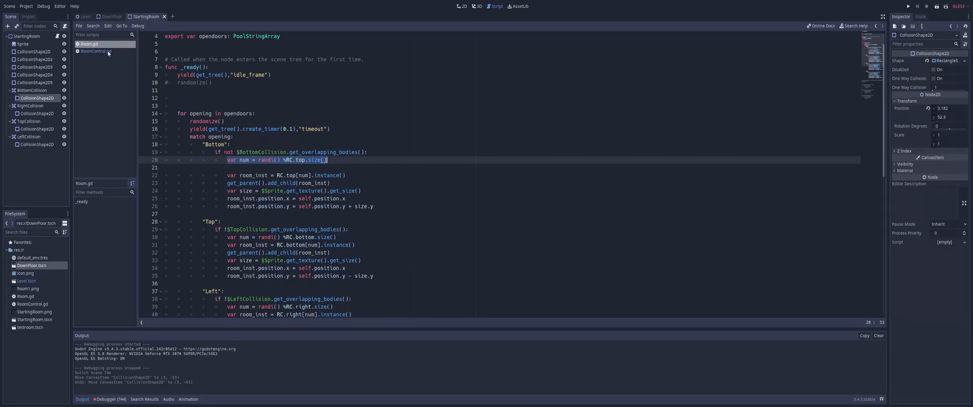
click(93, 50)
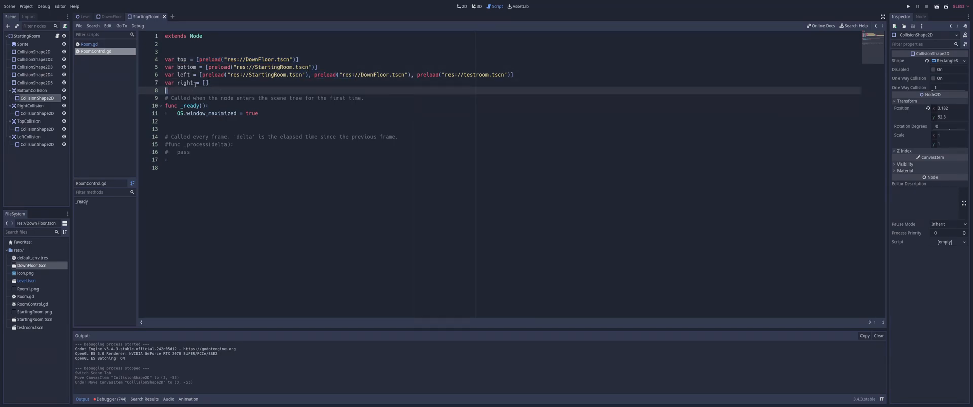
Switch back to the Room.gd script showing the Bottom branch's random room pick
click(89, 43)
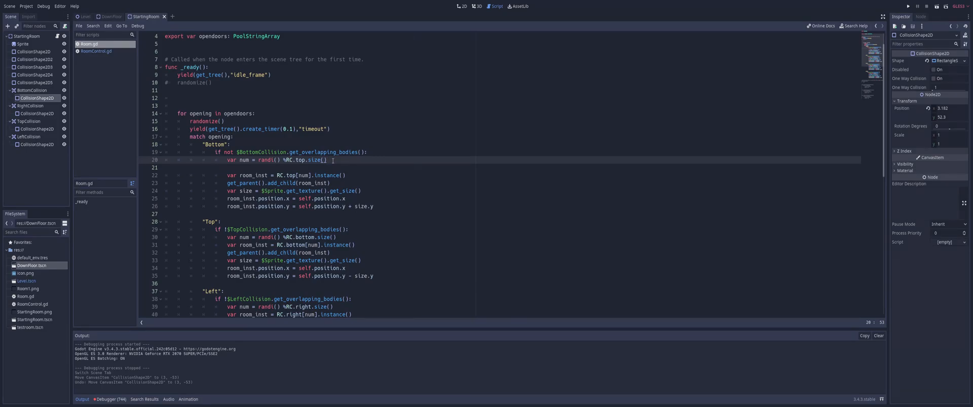
Scroll down through Room.gd before returning to the Level scene
scroll(down, 3)
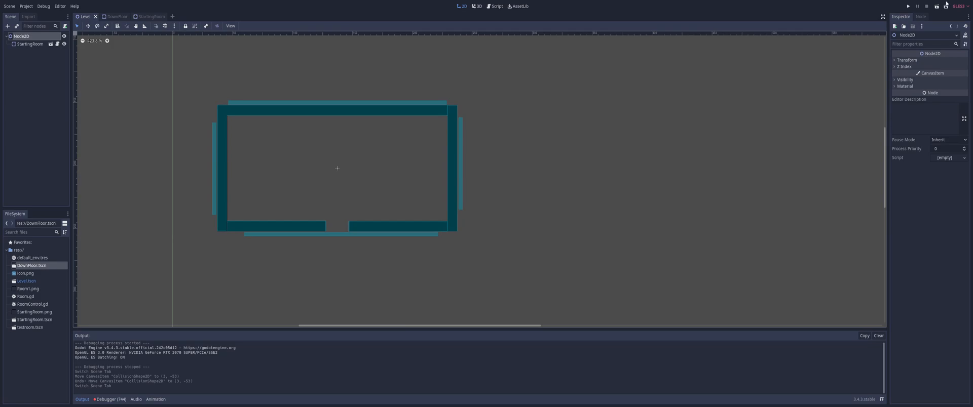
click(908, 6)
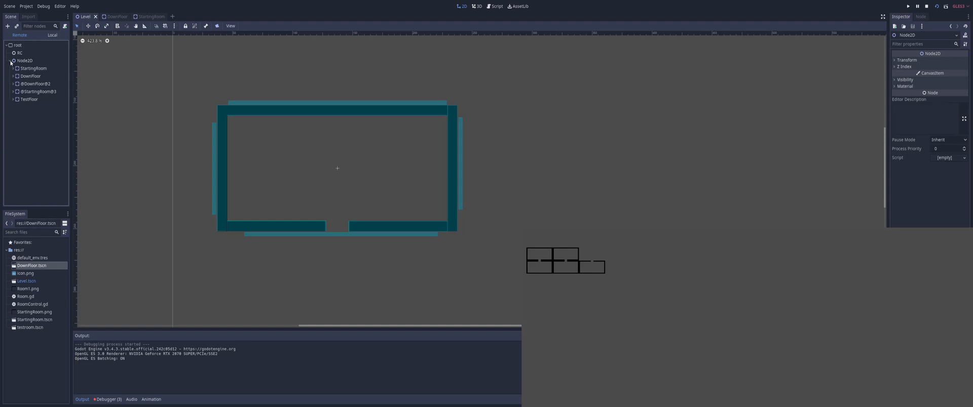
click(30, 76)
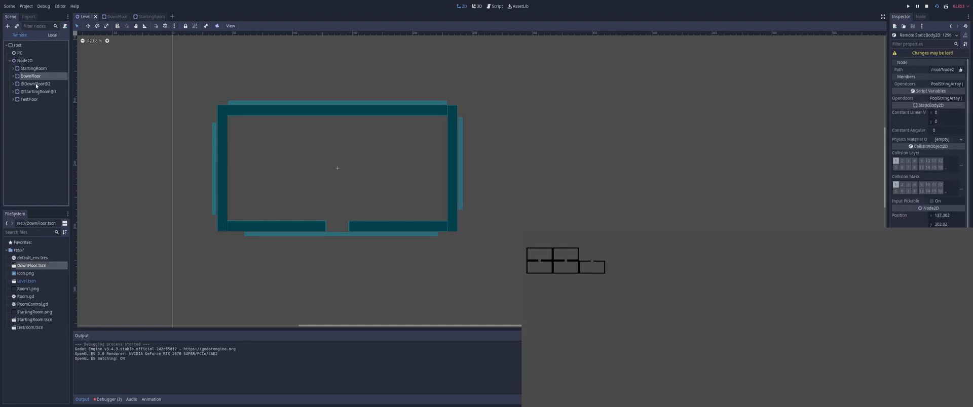
click(35, 84)
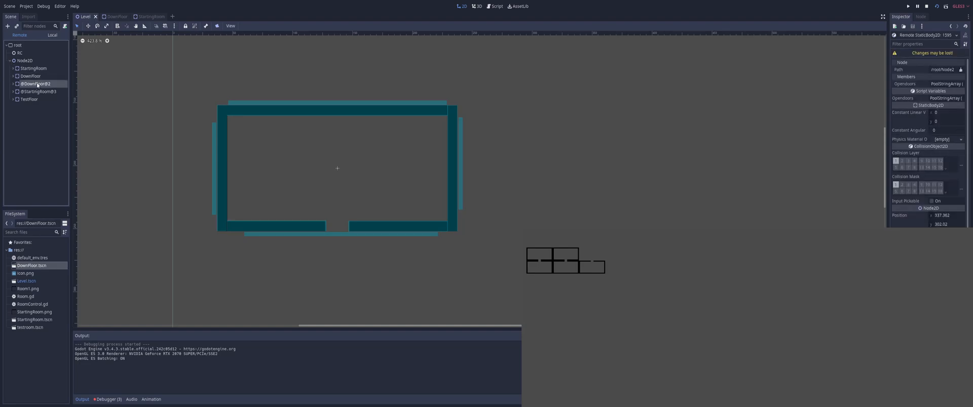
click(38, 91)
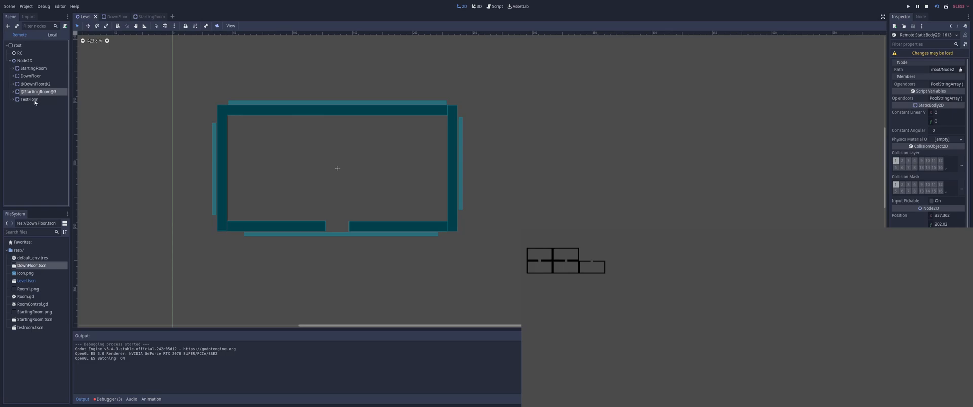
mouse_move(47, 100)
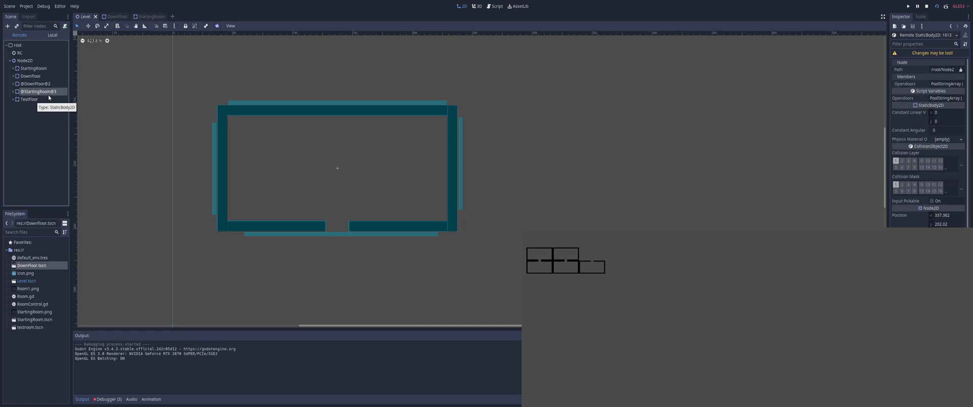
click(28, 100)
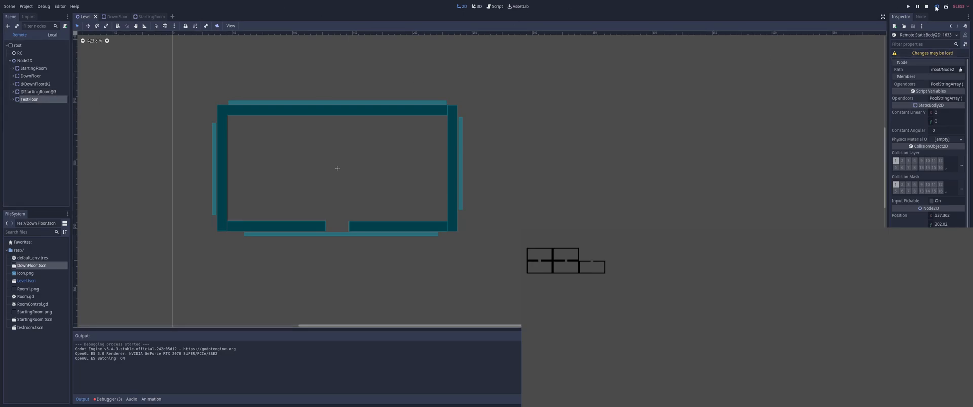
click(927, 6)
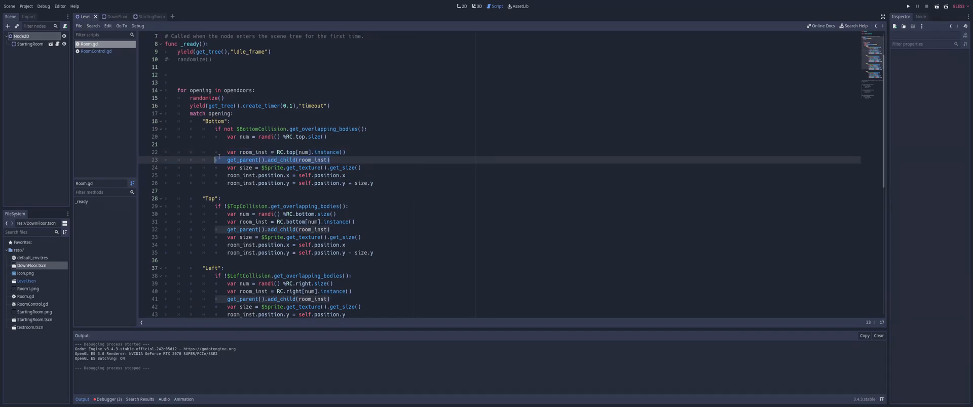
Review the room instancing lines, then show the StartingRoom scene in the 2D view
click(359, 168)
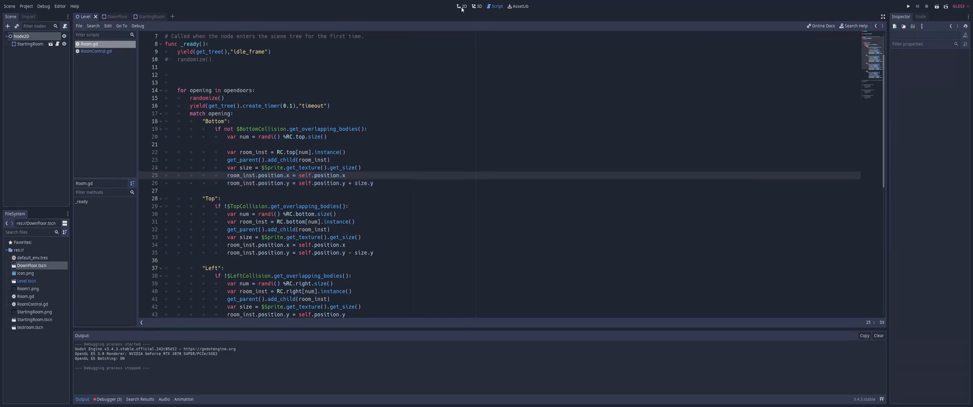
click(462, 6)
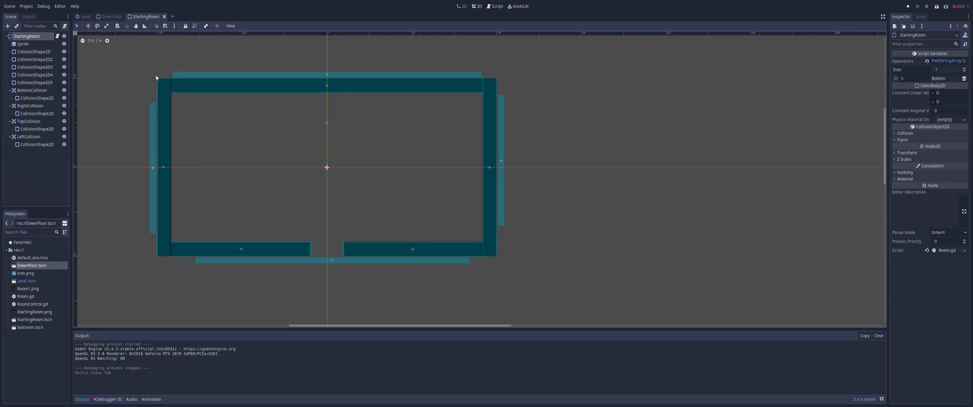
mouse_move(363, 192)
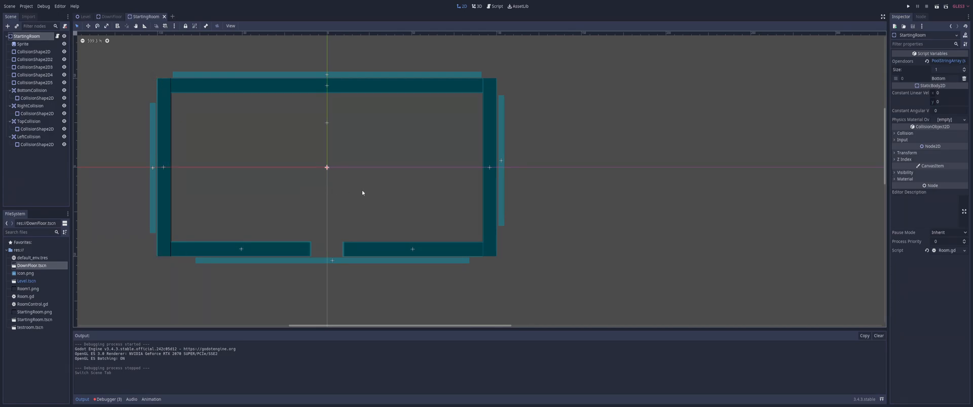
mouse_move(341, 164)
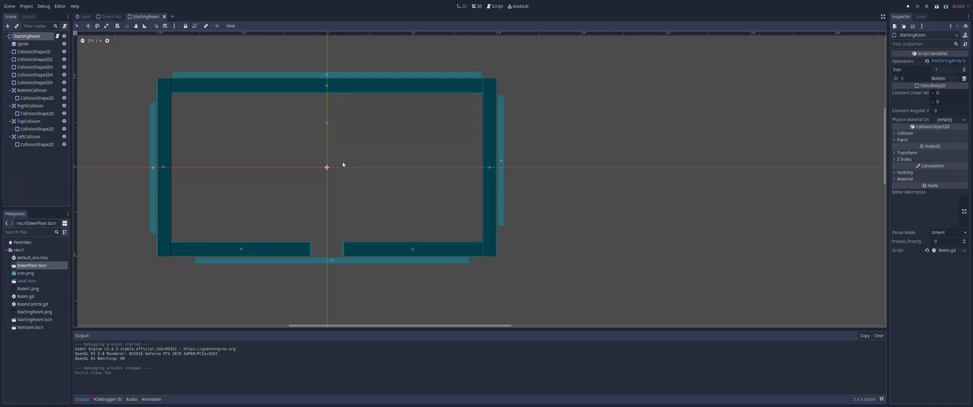
Show Room.gd in the script editor alongside the StartingRoom scene
click(496, 6)
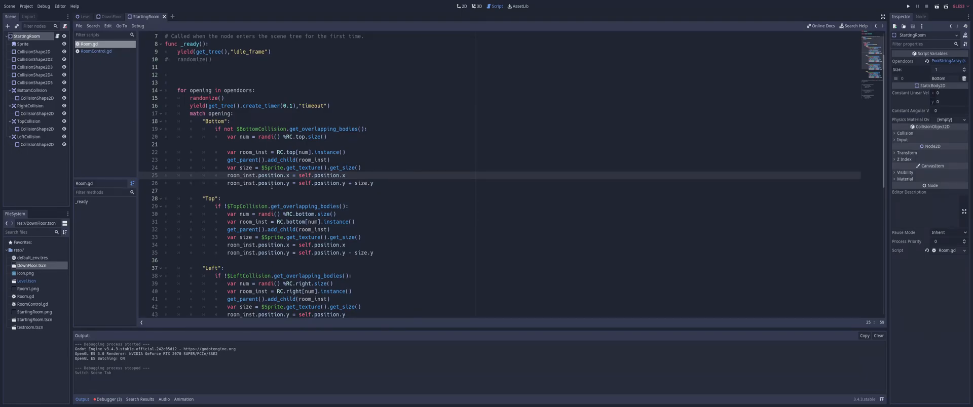
Scroll through Room.gd's spawning branches down to the Right case
scroll(down, 3)
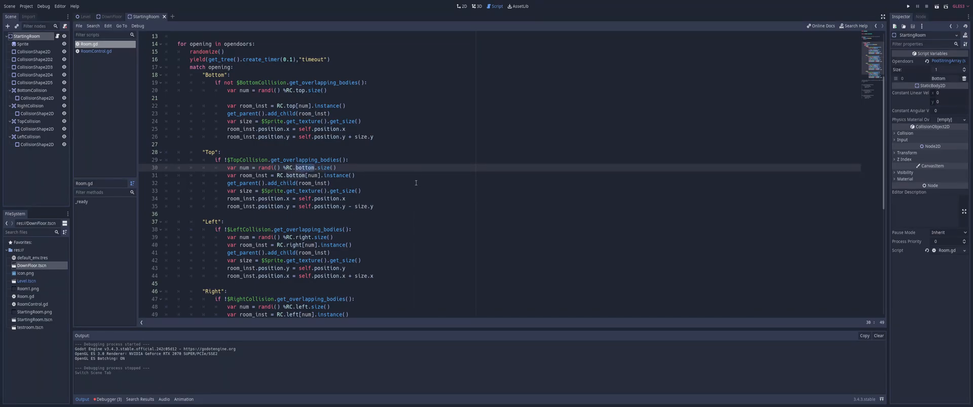
scroll(down, 3)
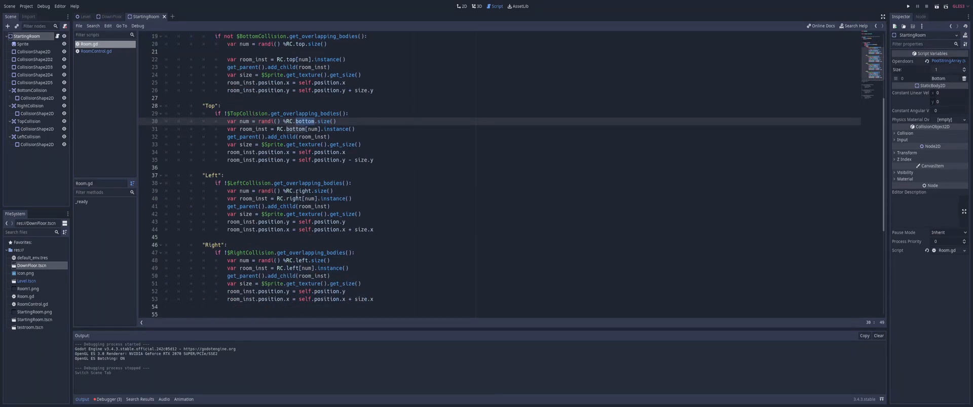
scroll(down, 3)
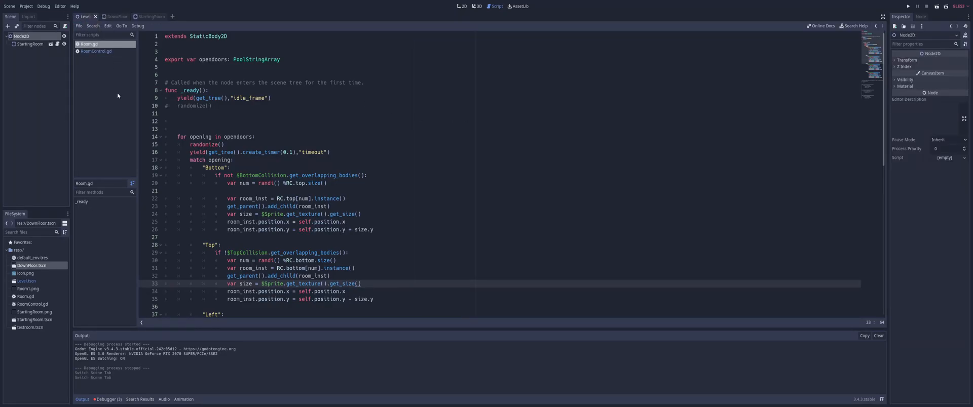
click(150, 17)
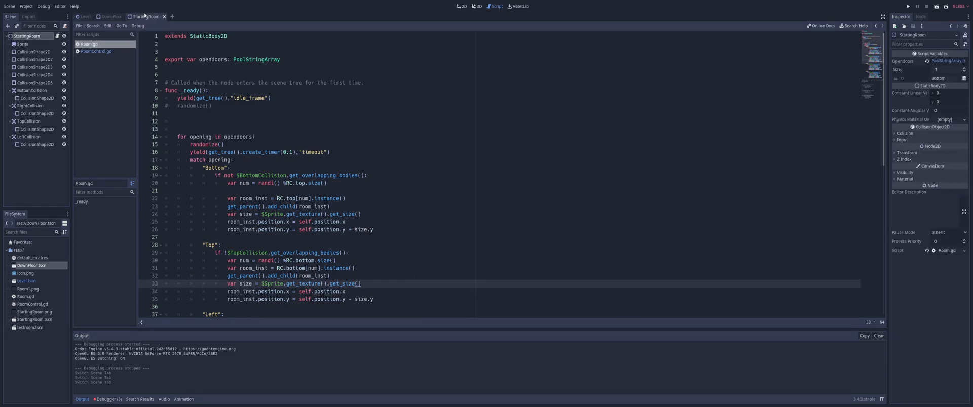
click(110, 16)
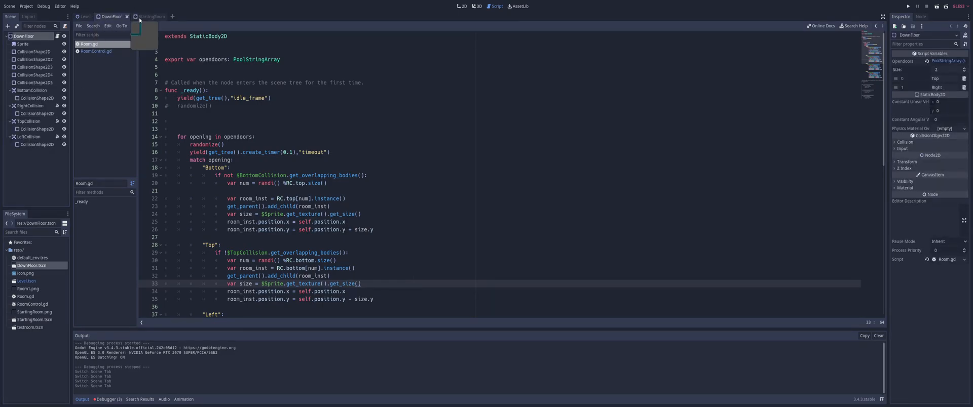
click(149, 16)
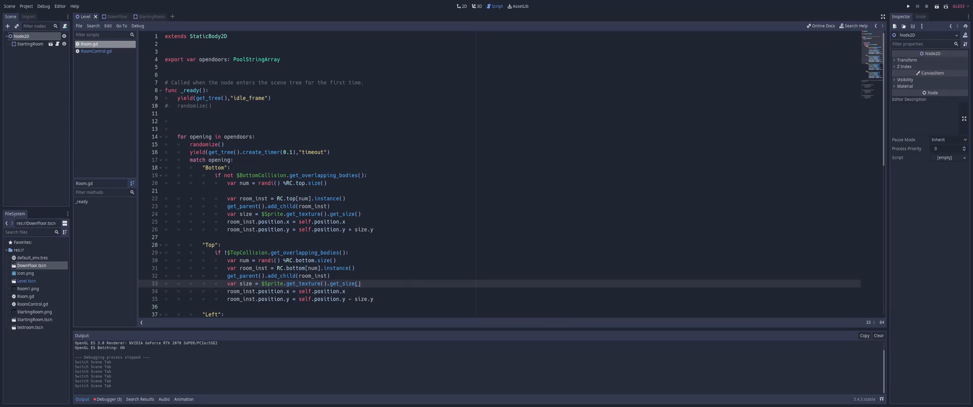
Run the project so the Level scene spawns a diagonal chain of rooms
click(924, 6)
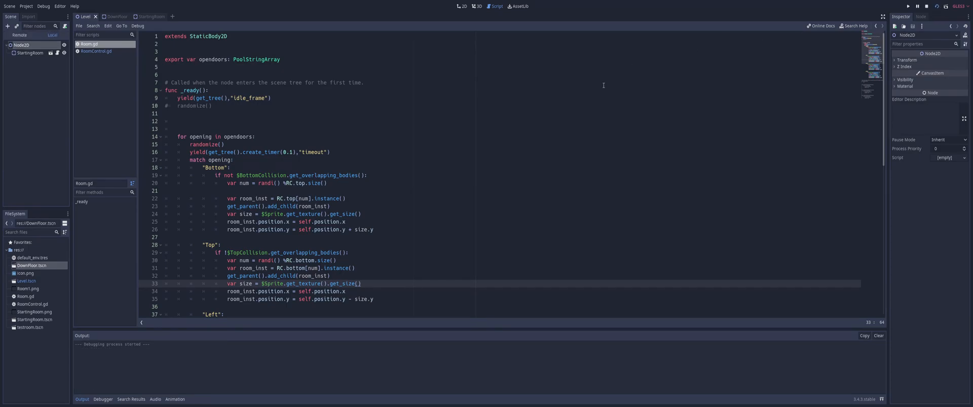
click(925, 6)
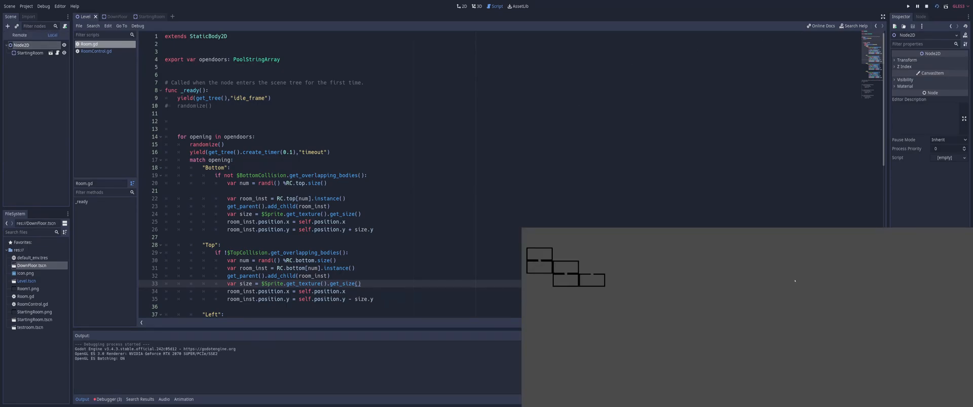